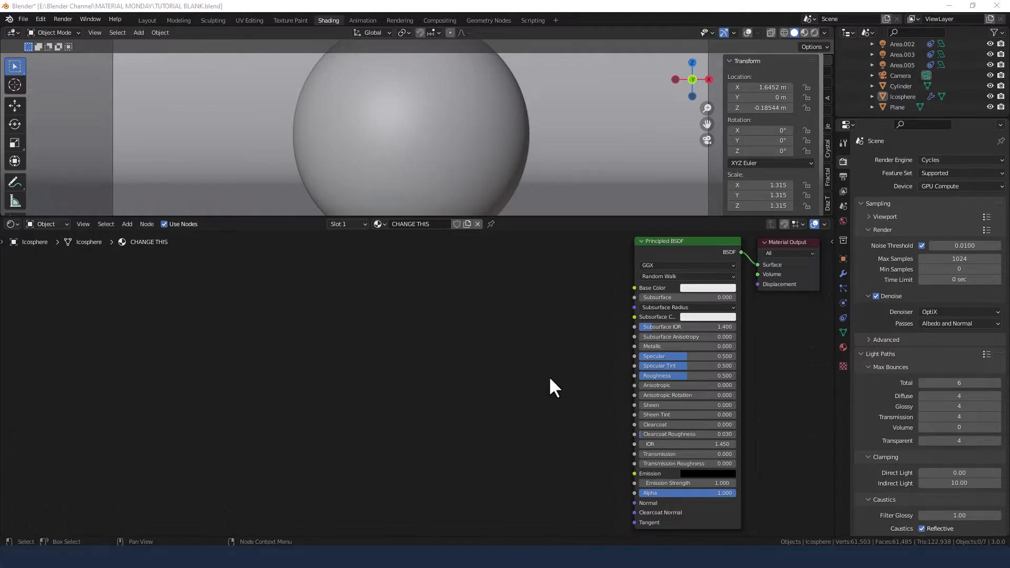
{"action": "mouse_move", "coordinate": [551, 380]}
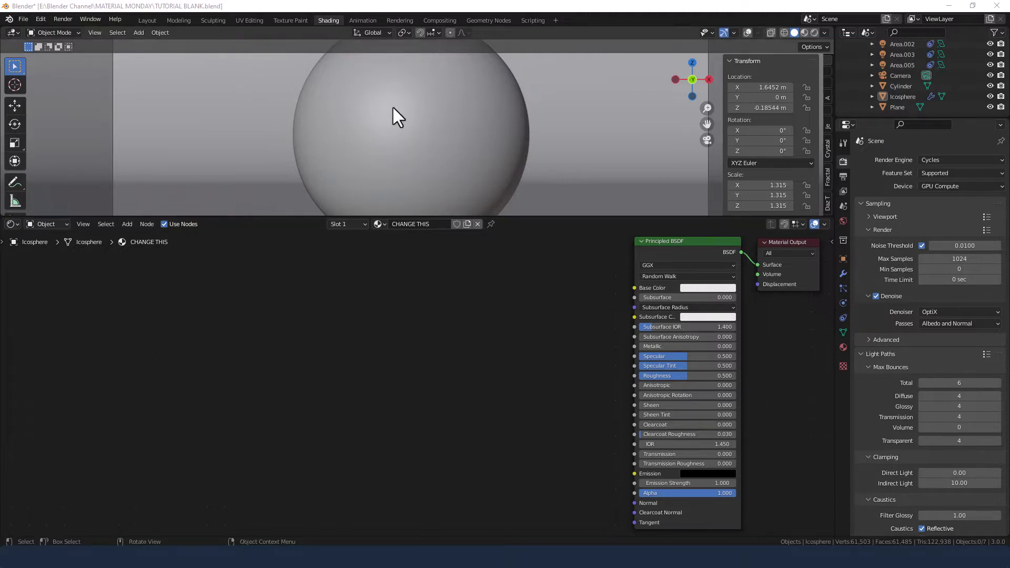
{"action": "mouse_move", "coordinate": [326, 25]}
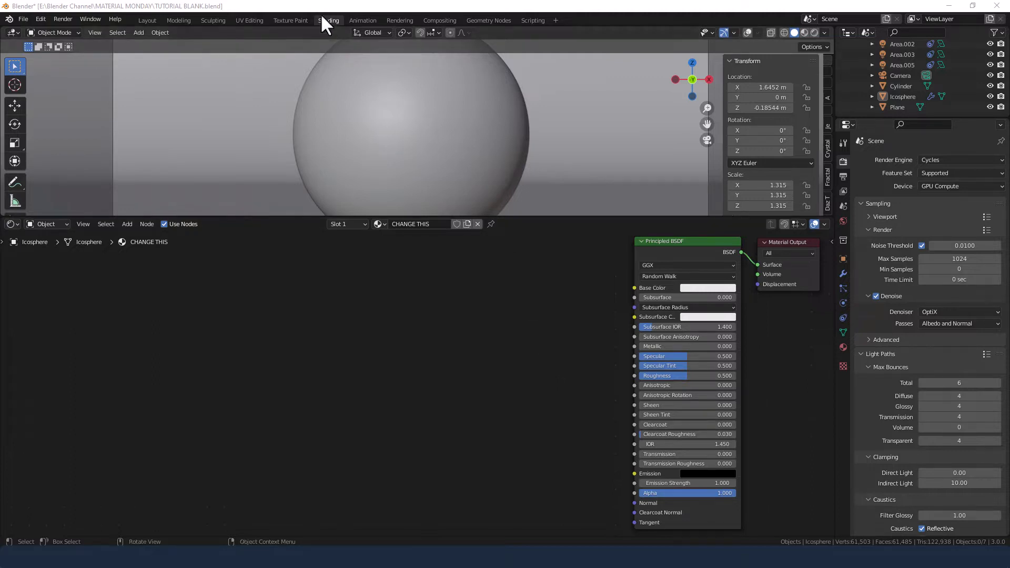
{"action": "mouse_move", "coordinate": [812, 33]}
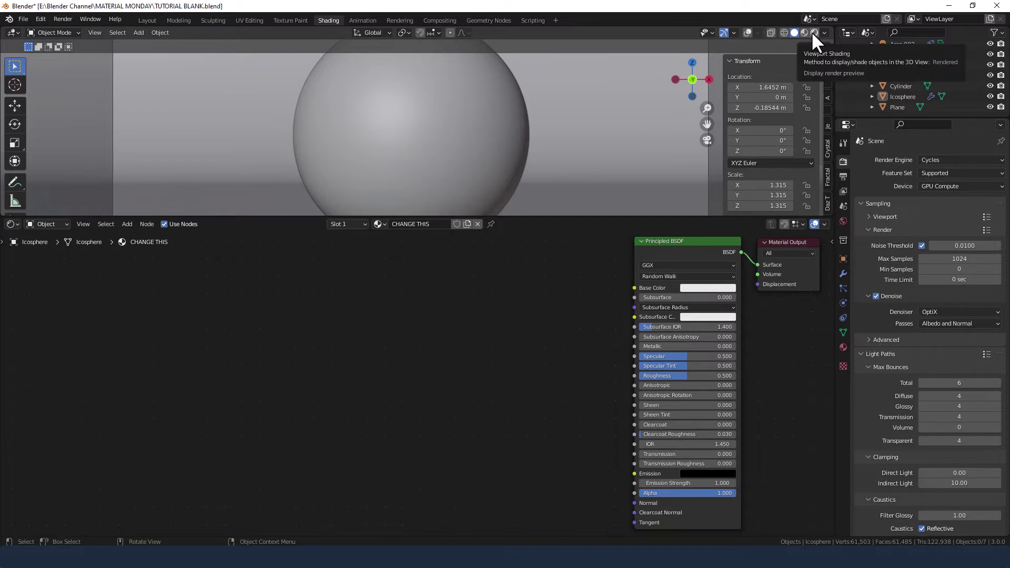
Step: Switch the viewport shading to a live Cycles rendered preview of the icosphere
{"action": "left_click", "coordinate": [812, 32]}
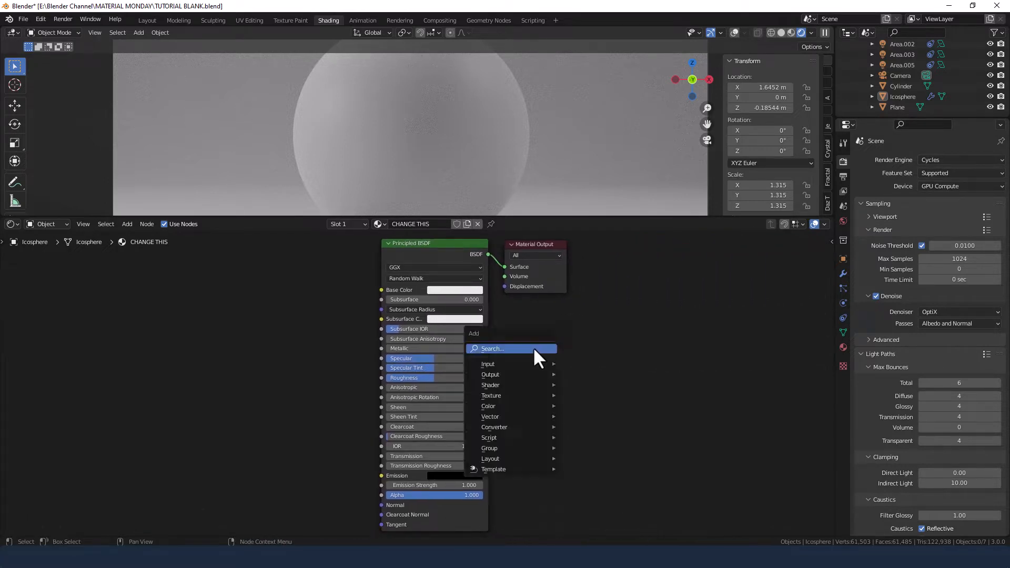
Step: Place a Glossy BSDF beside the Principled BSDF and insert an Add Shader node
{"action": "left_click", "coordinate": [490, 385]}
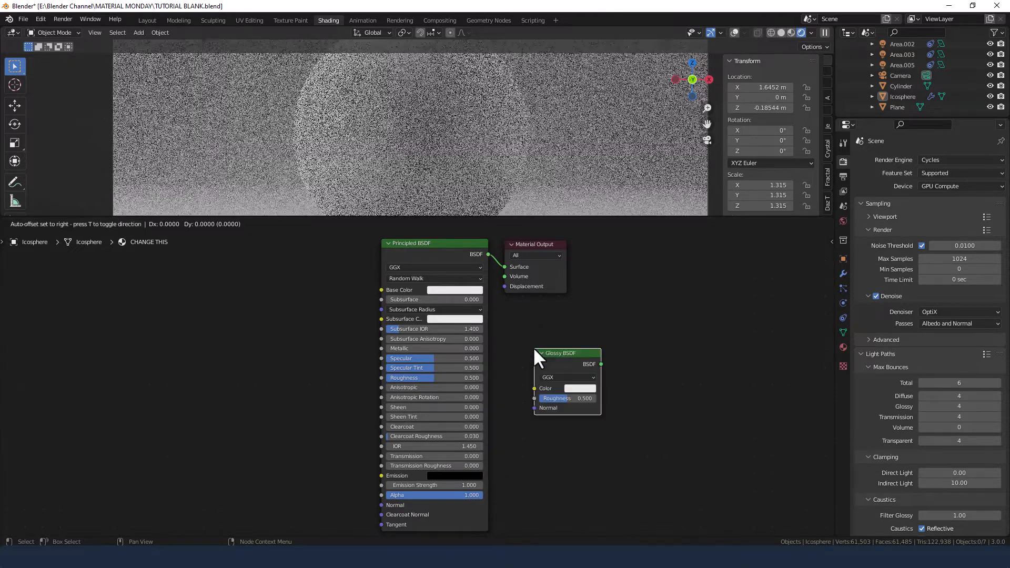
{"action": "left_click_drag", "start_coordinate": [567, 353], "coordinate": [535, 316]}
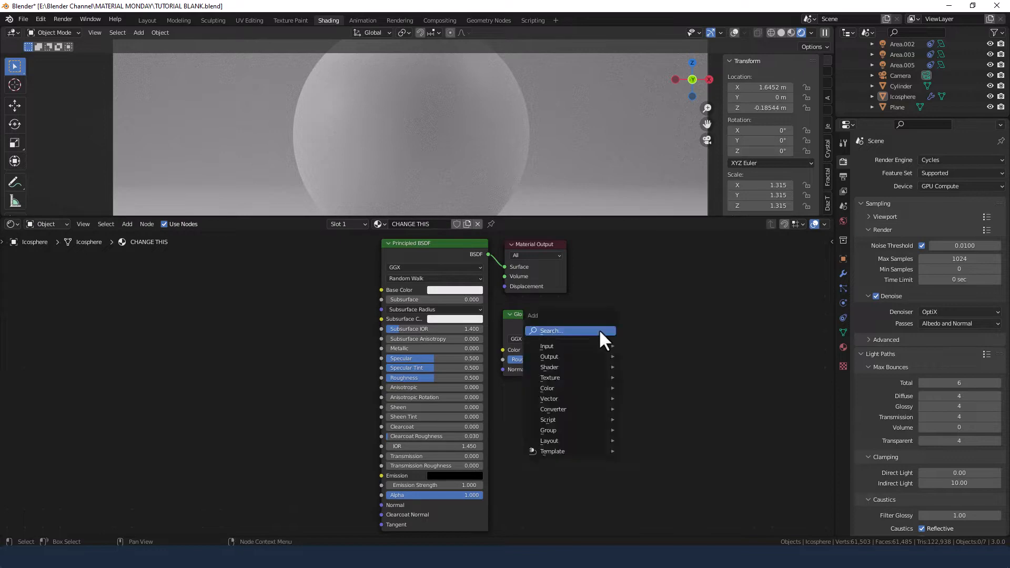
{"action": "type", "text": "add"}
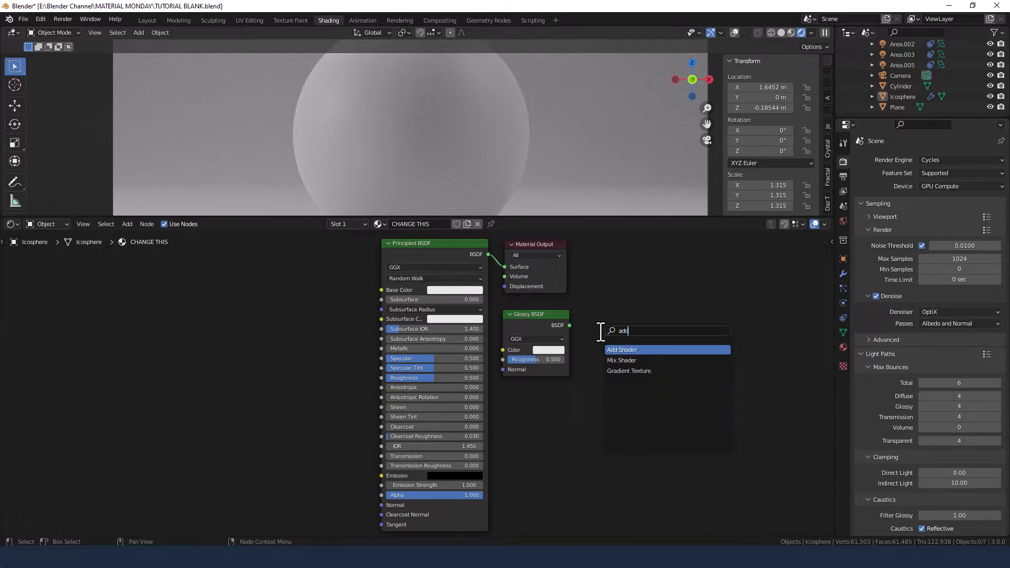
{"action": "left_click", "coordinate": [621, 350]}
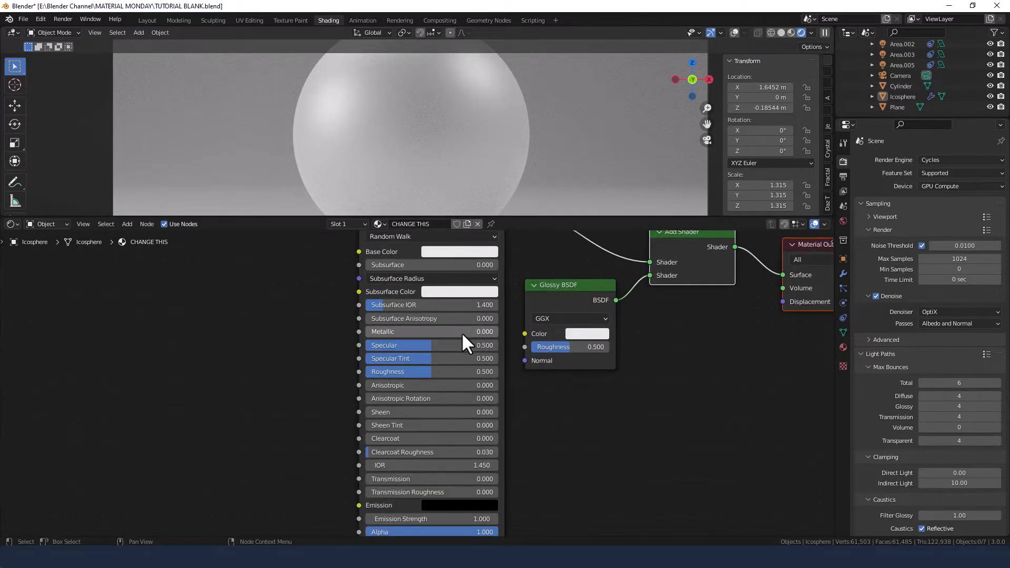
{"action": "mouse_move", "coordinate": [553, 348]}
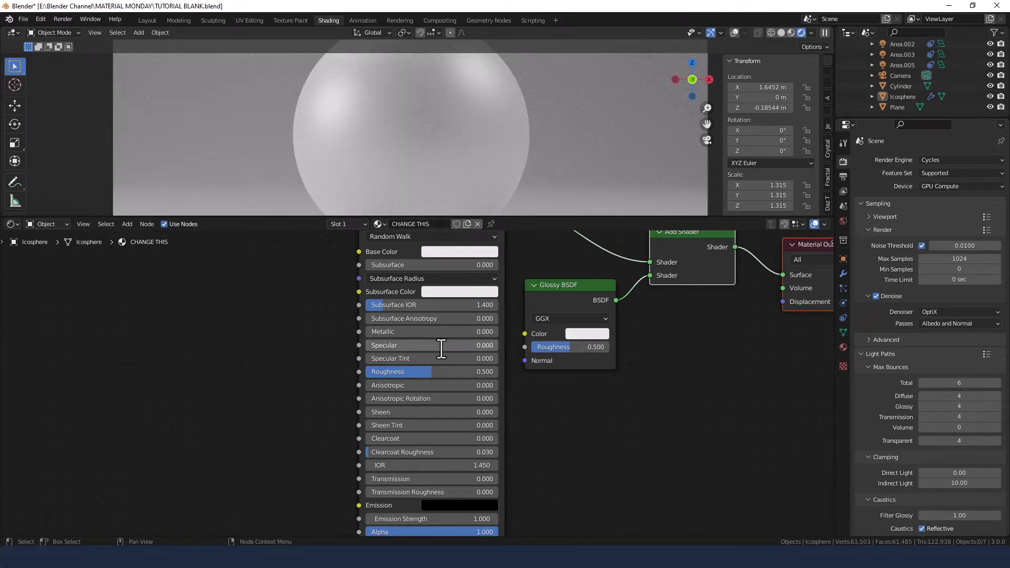
{"action": "mouse_move", "coordinate": [430, 323]}
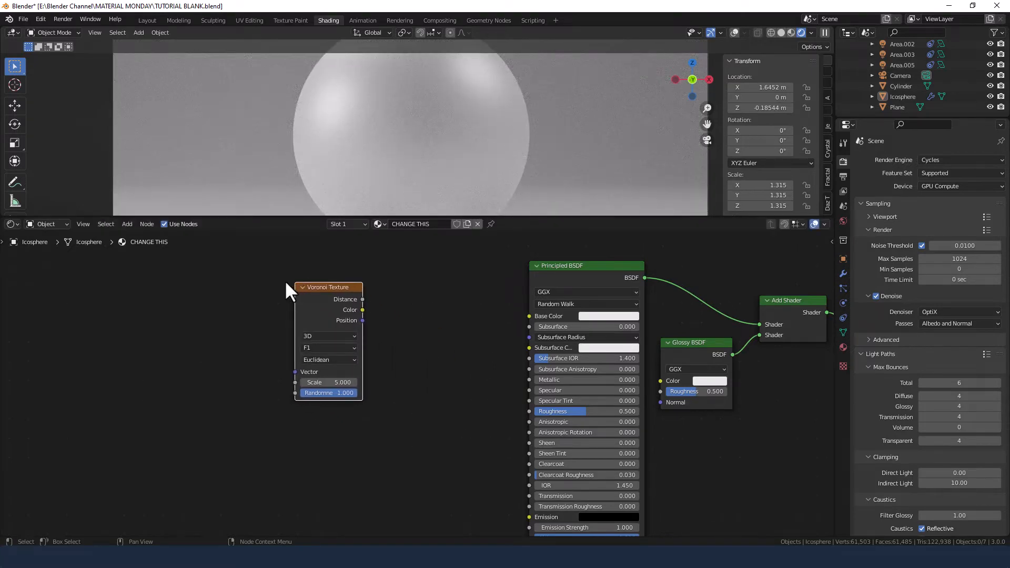
Step: Feed the Voronoi Distance into Base Color and set its feature mode to Distance to Edge
{"action": "left_click_drag", "start_coordinate": [328, 287], "coordinate": [275, 279]}
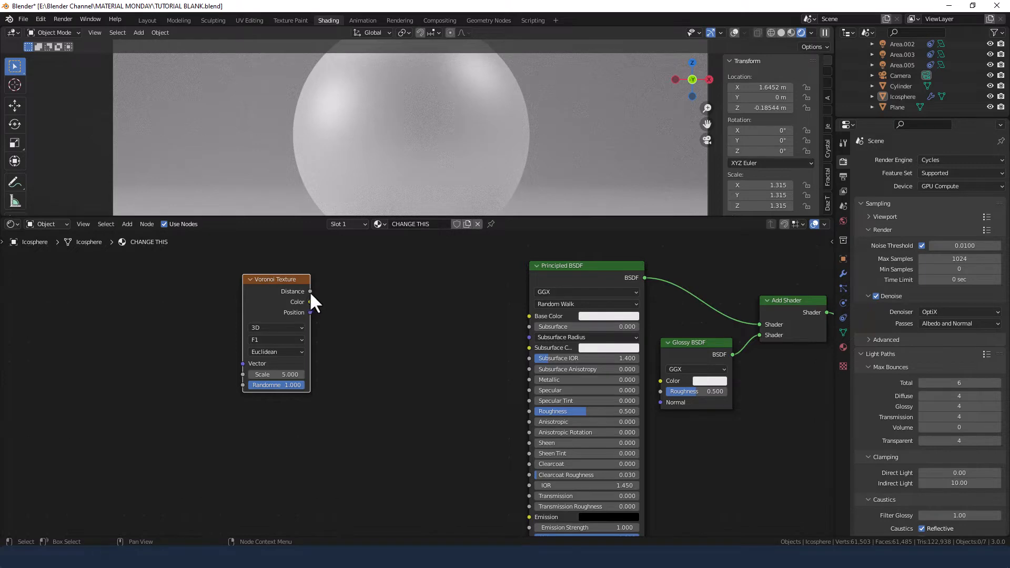
{"action": "left_click_drag", "start_coordinate": [309, 301], "coordinate": [512, 325]}
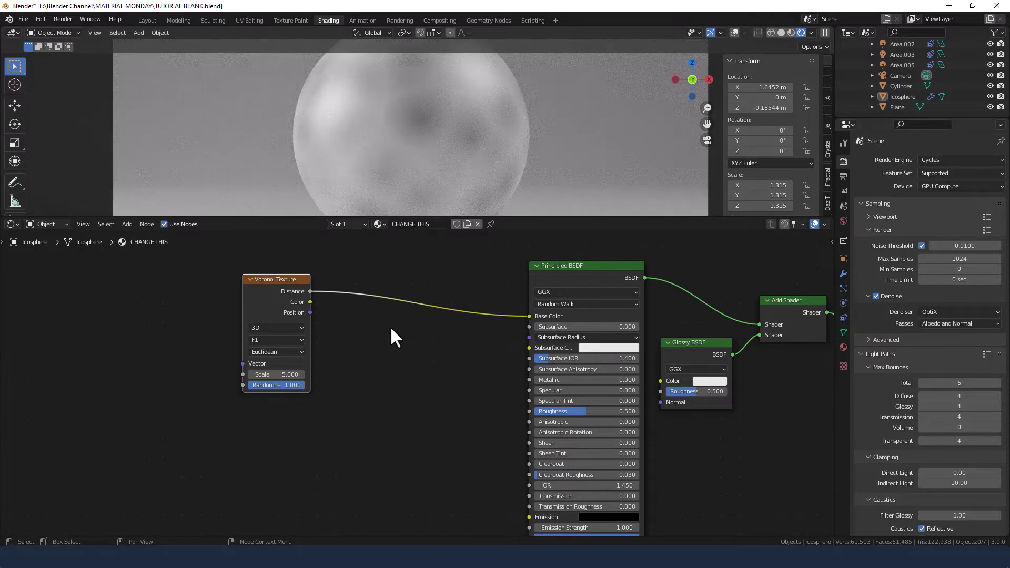
{"action": "left_click", "coordinate": [275, 340]}
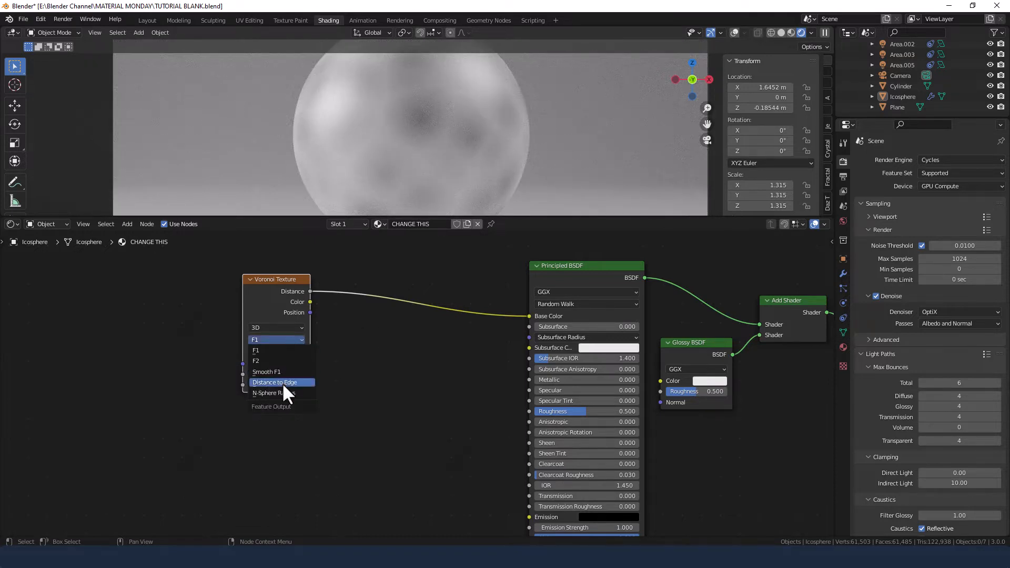
{"action": "left_click", "coordinate": [274, 382]}
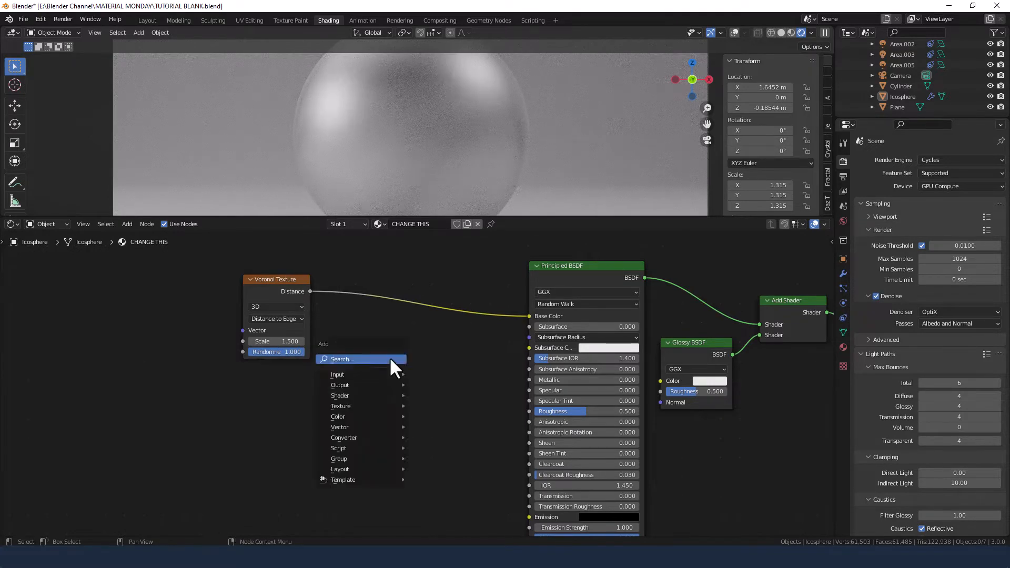
Step: Insert a ColorRamp after the Voronoi with Cardinal interpolation
{"action": "type", "text": "colo"}
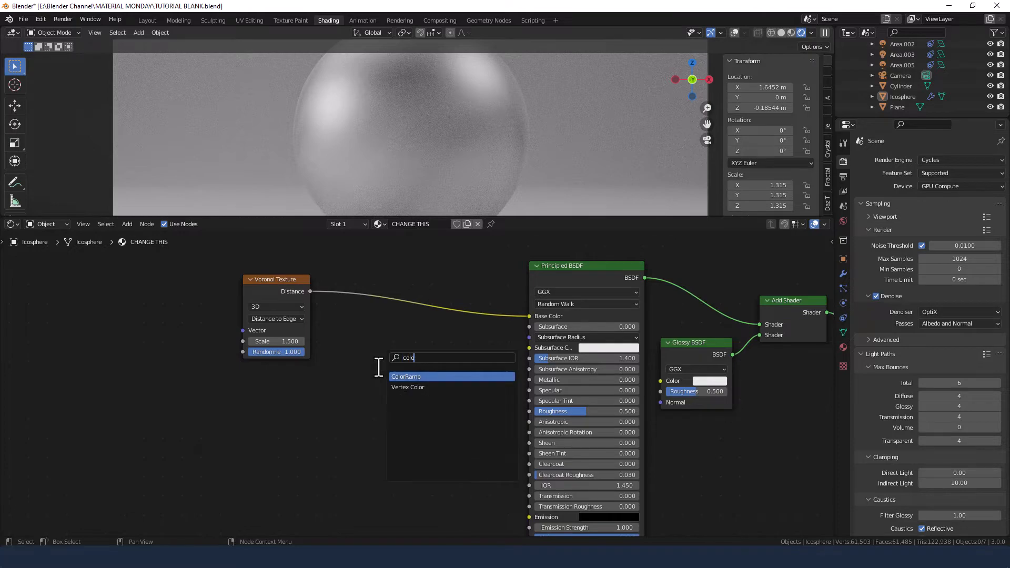
{"action": "left_click", "coordinate": [407, 376]}
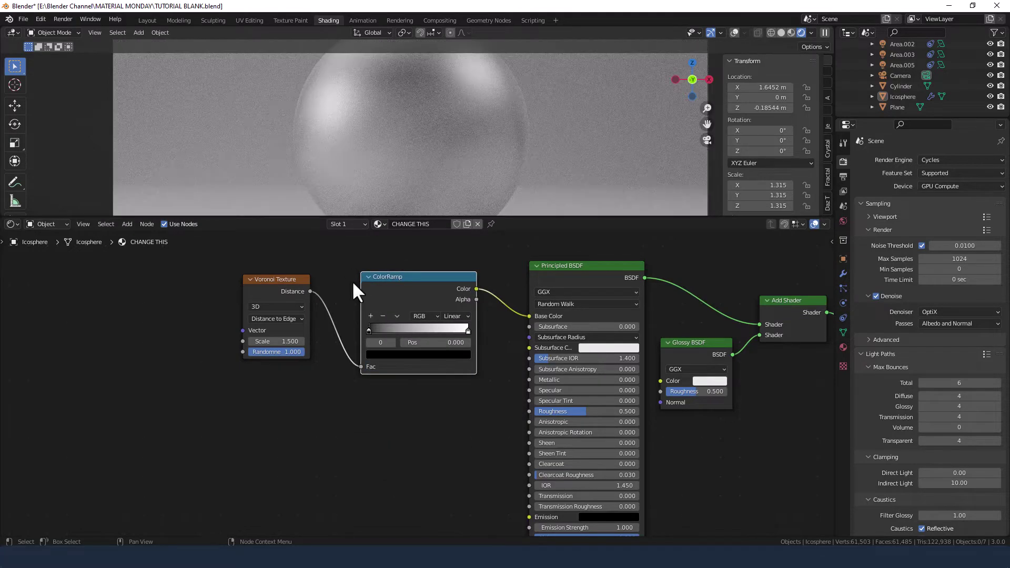
{"action": "left_click", "coordinate": [454, 315]}
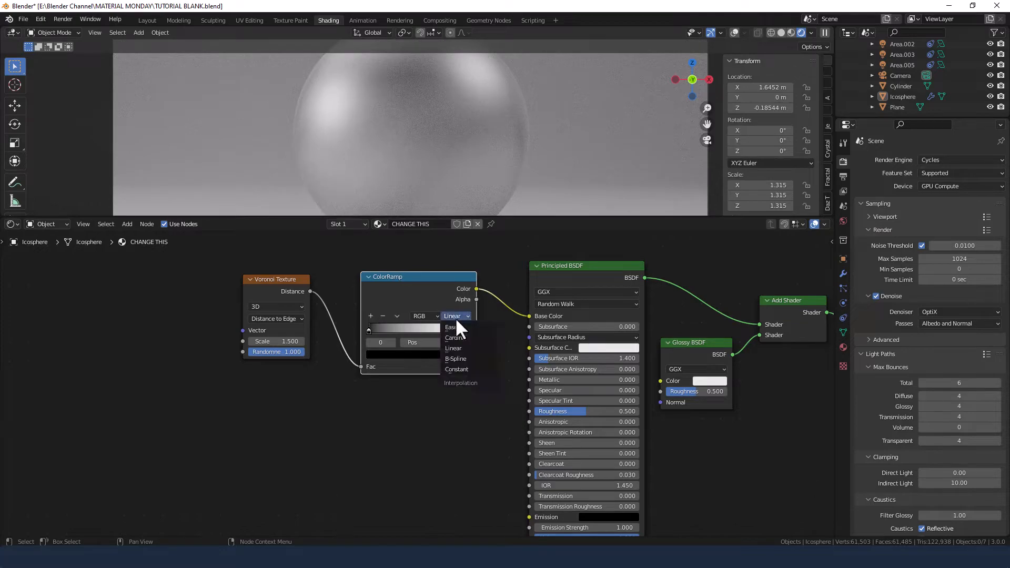
{"action": "left_click", "coordinate": [454, 338]}
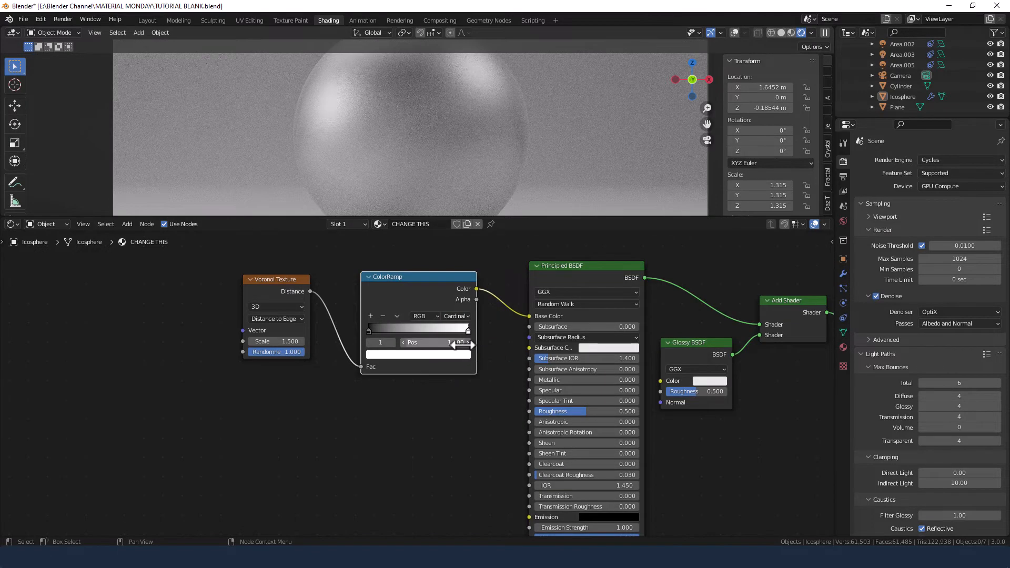
{"action": "mouse_move", "coordinate": [437, 343]}
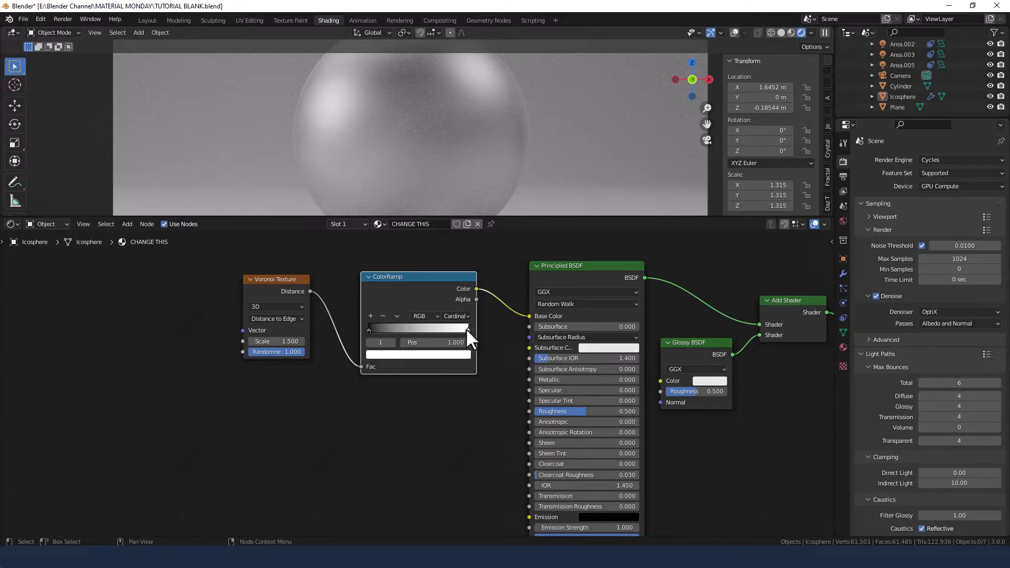
Step: Pull the white stop to Pos 0.05 and the black stop to 0.025 for thin dark veins
{"action": "left_click_drag", "start_coordinate": [467, 329], "coordinate": [380, 329]}
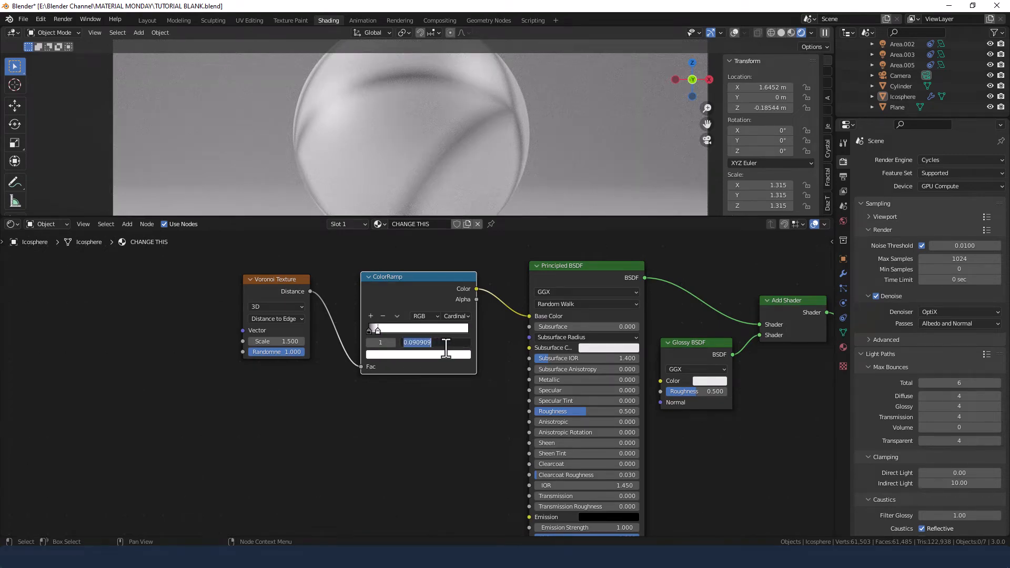
{"action": "type", "text": ".05"}
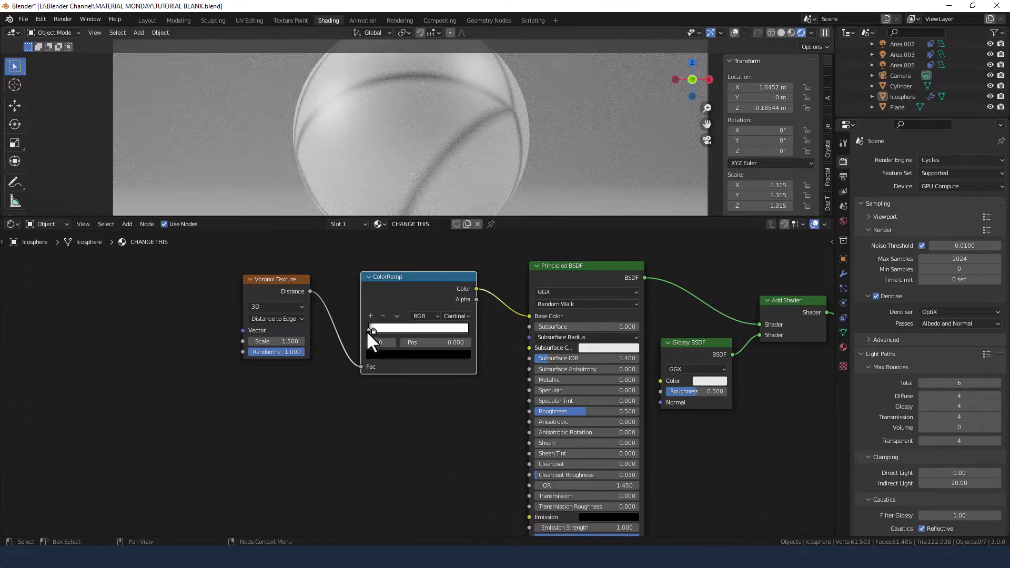
{"action": "left_click", "coordinate": [436, 343]}
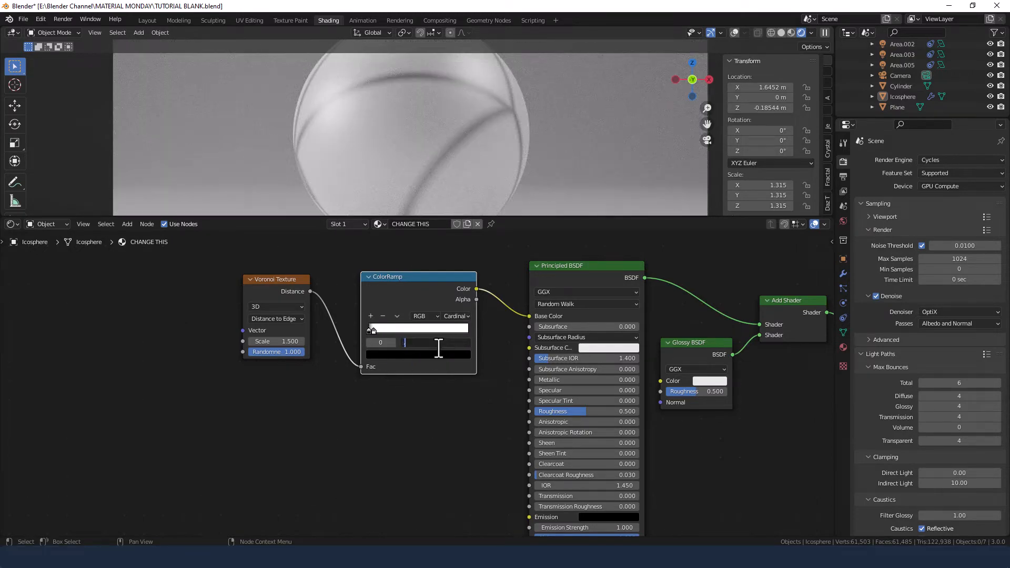
{"action": "left_click_drag", "start_coordinate": [406, 342], "coordinate": [437, 342]}
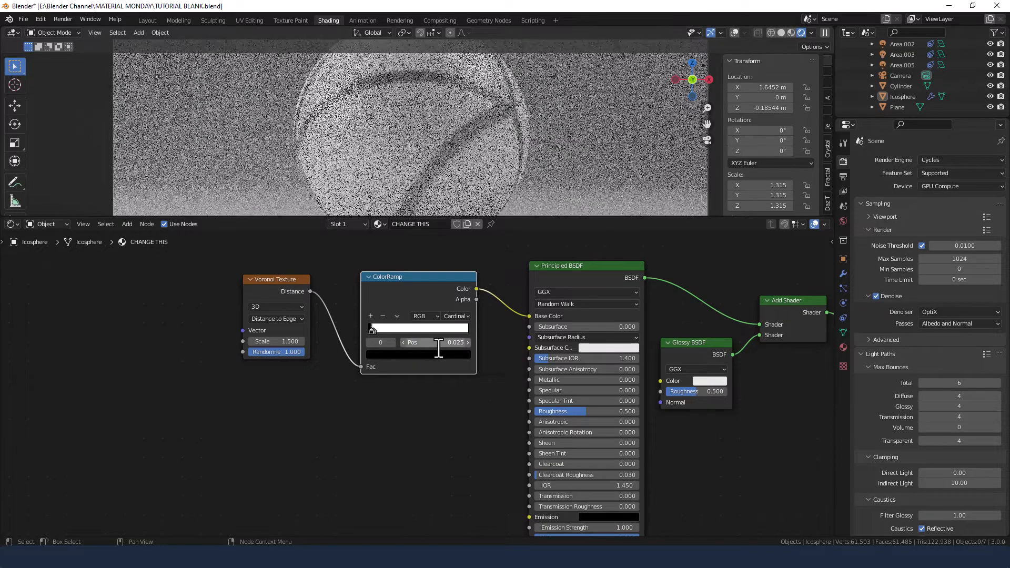
{"action": "left_click", "coordinate": [418, 328]}
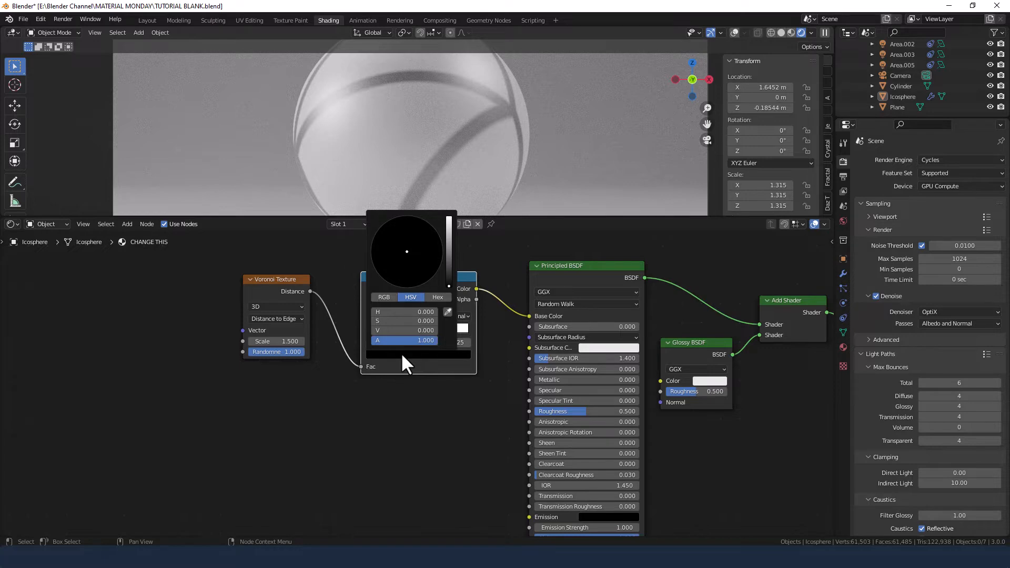
{"action": "left_click", "coordinate": [404, 330]}
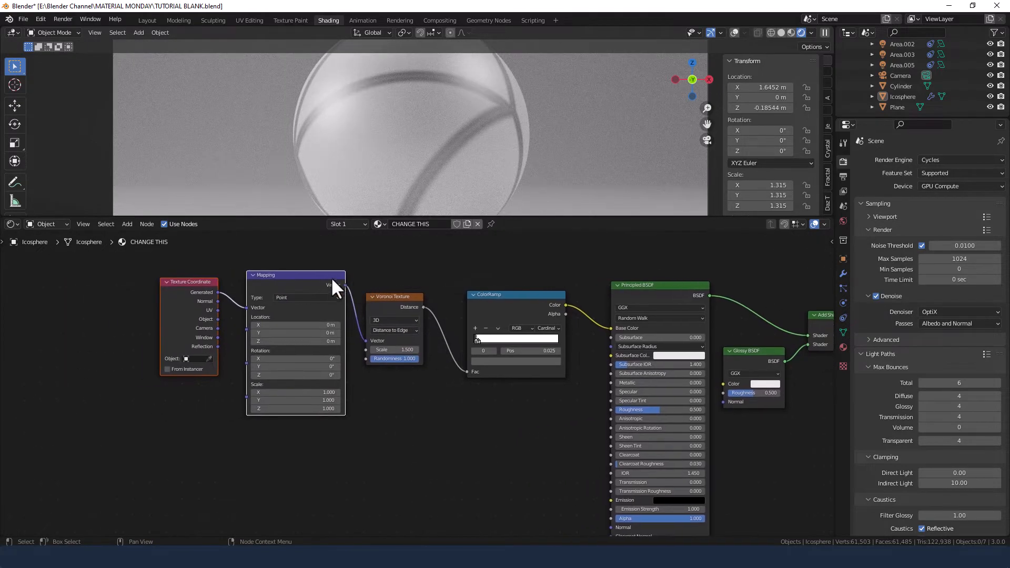
{"action": "mouse_move", "coordinate": [295, 285]}
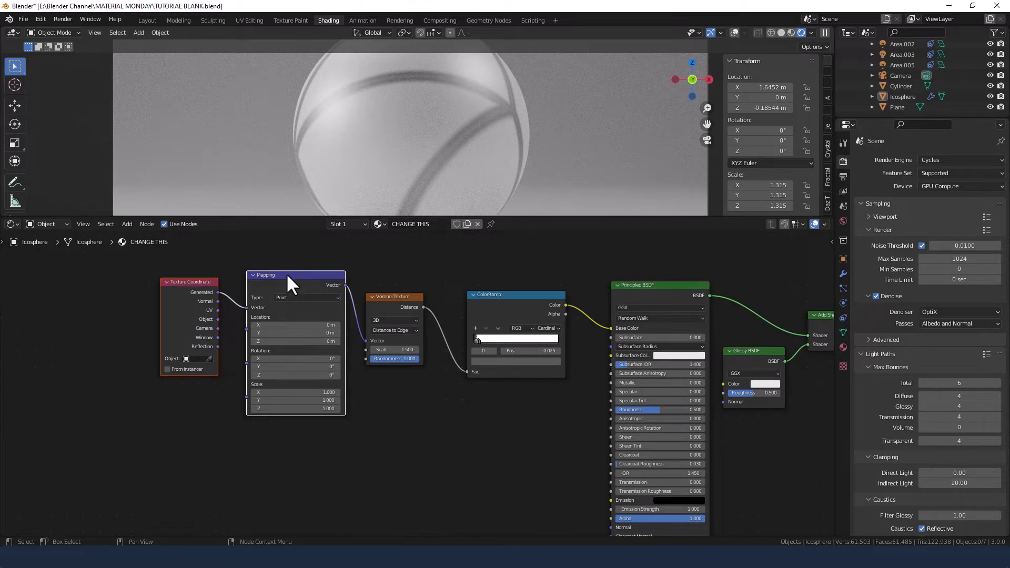
{"action": "mouse_move", "coordinate": [220, 330]}
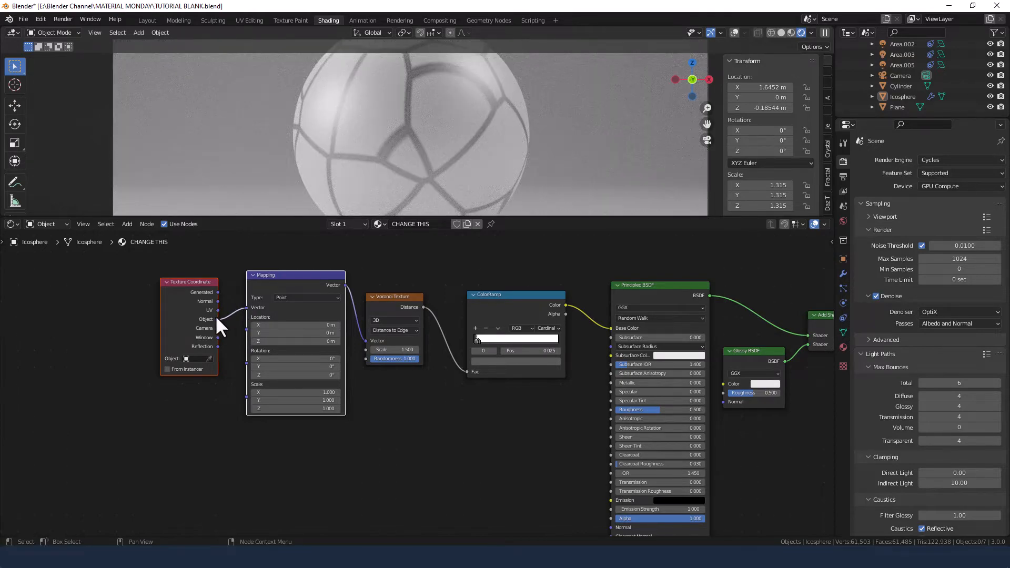
{"action": "mouse_move", "coordinate": [232, 325]}
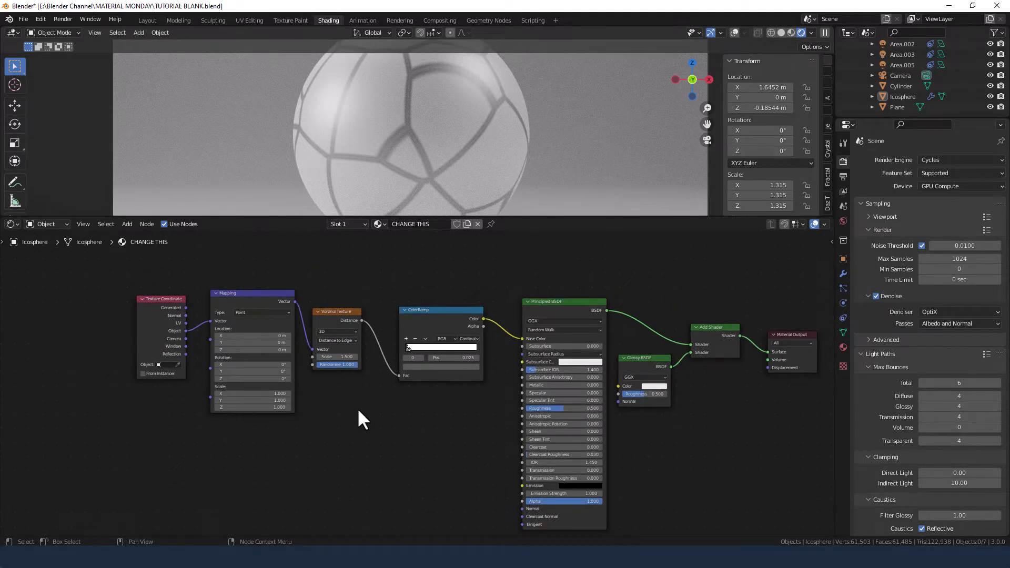
{"action": "mouse_move", "coordinate": [497, 453]}
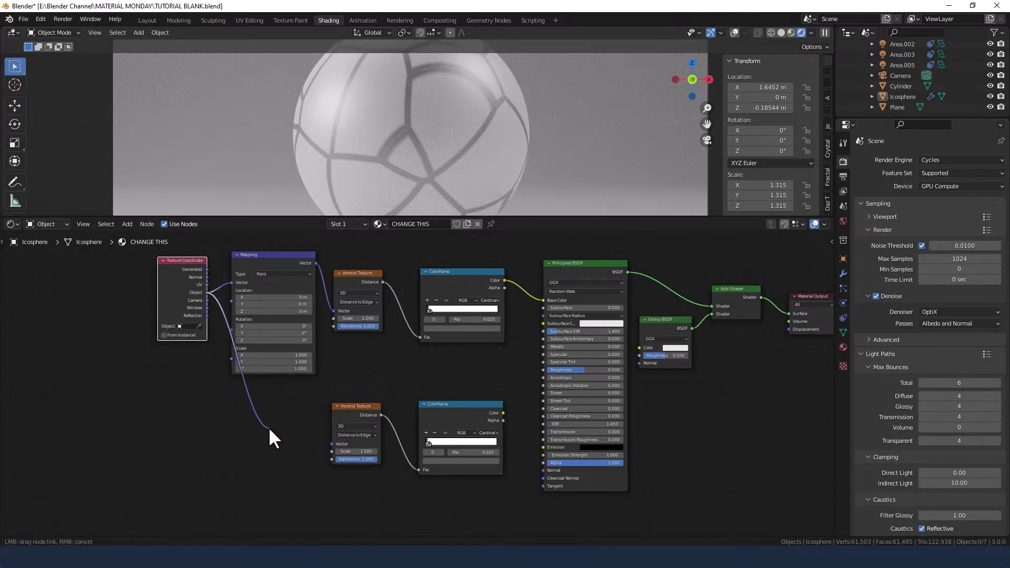
Step: Connect the Mapping Vector output into the duplicated Voronoi's Vector input
{"action": "left_click_drag", "start_coordinate": [271, 438], "coordinate": [331, 444]}
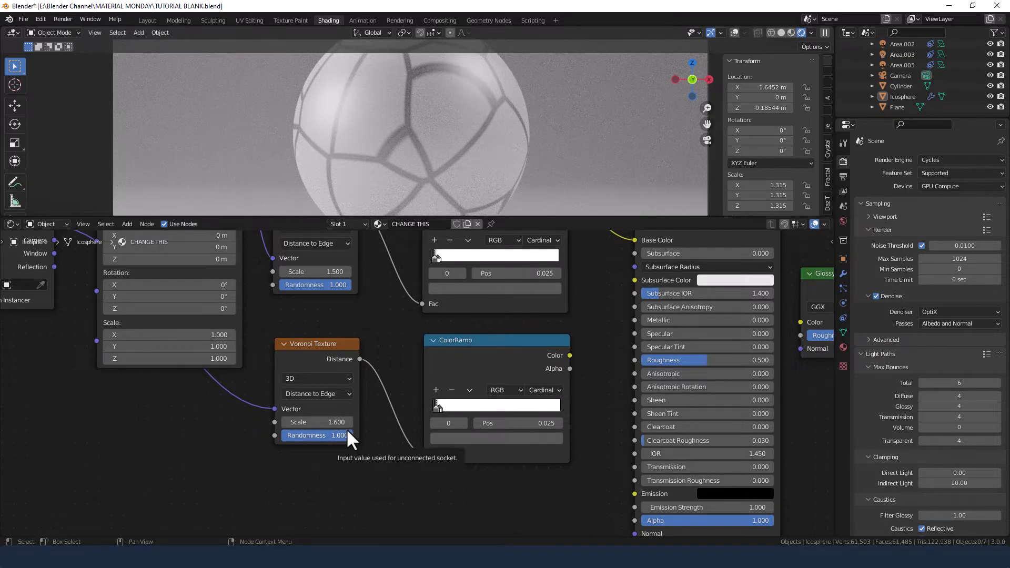
{"action": "mouse_move", "coordinate": [350, 429]}
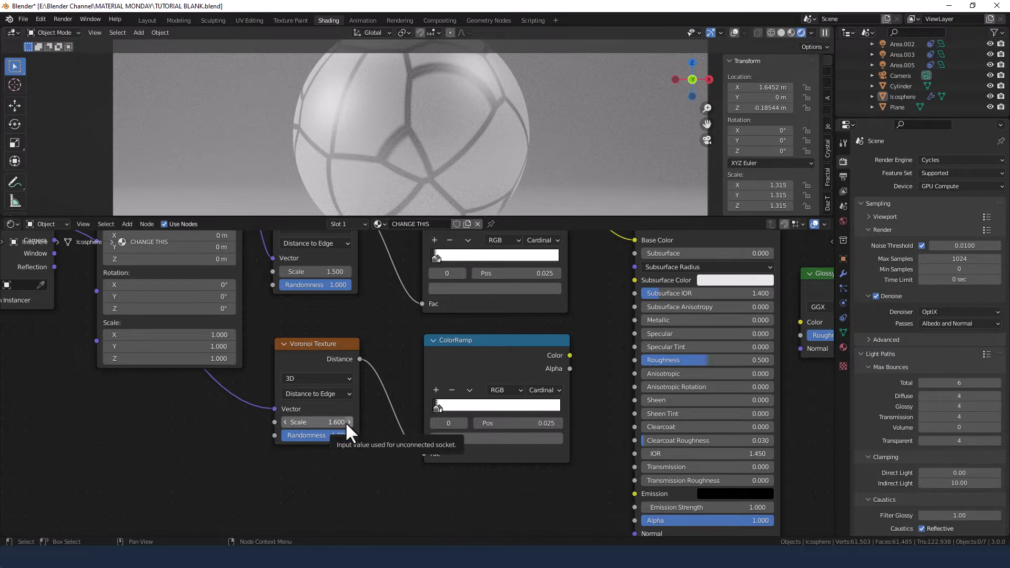
Step: Set the second ColorRamp to Constant interpolation with its black stop near 0.010
{"action": "left_click", "coordinate": [542, 389]}
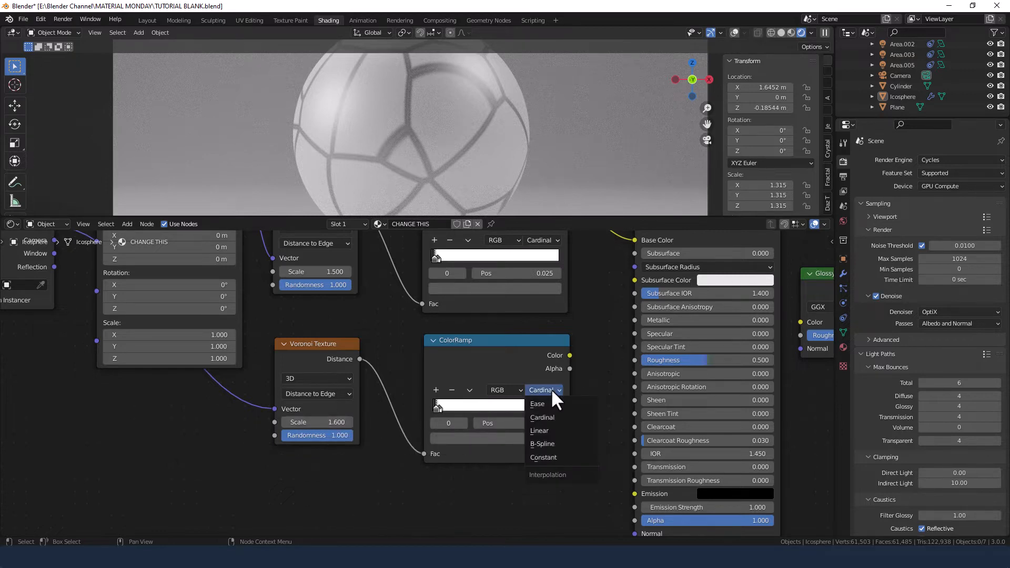
{"action": "left_click", "coordinate": [542, 456]}
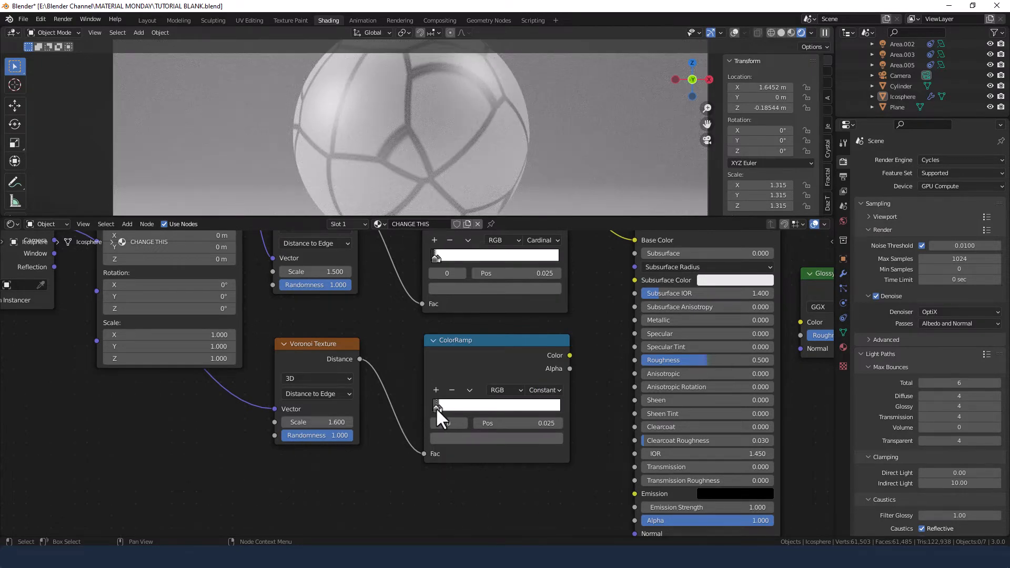
{"action": "left_click_drag", "start_coordinate": [438, 404], "coordinate": [452, 404]}
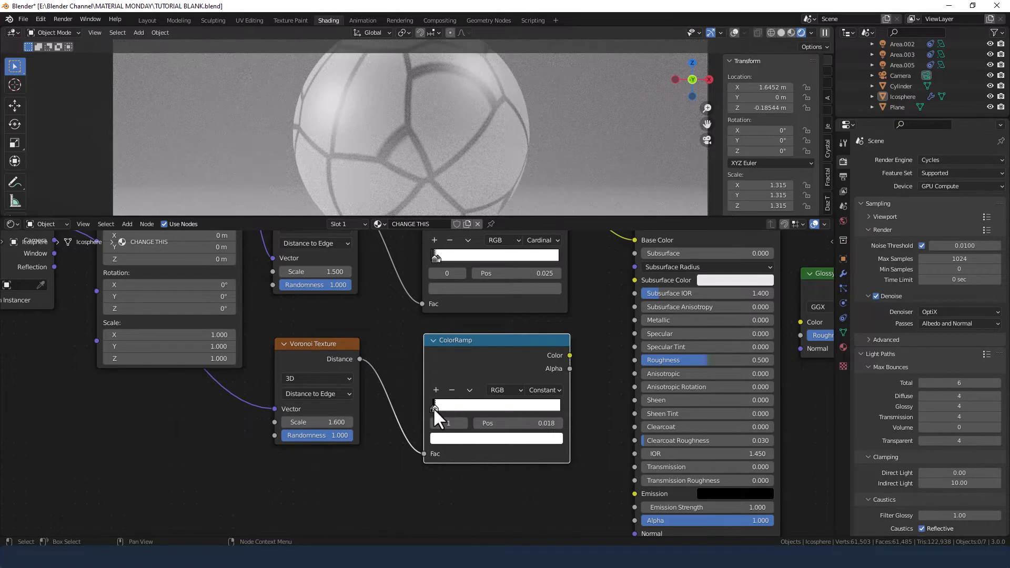
{"action": "double_click", "coordinate": [516, 423]}
{"action": "type", "text": "0.010"}
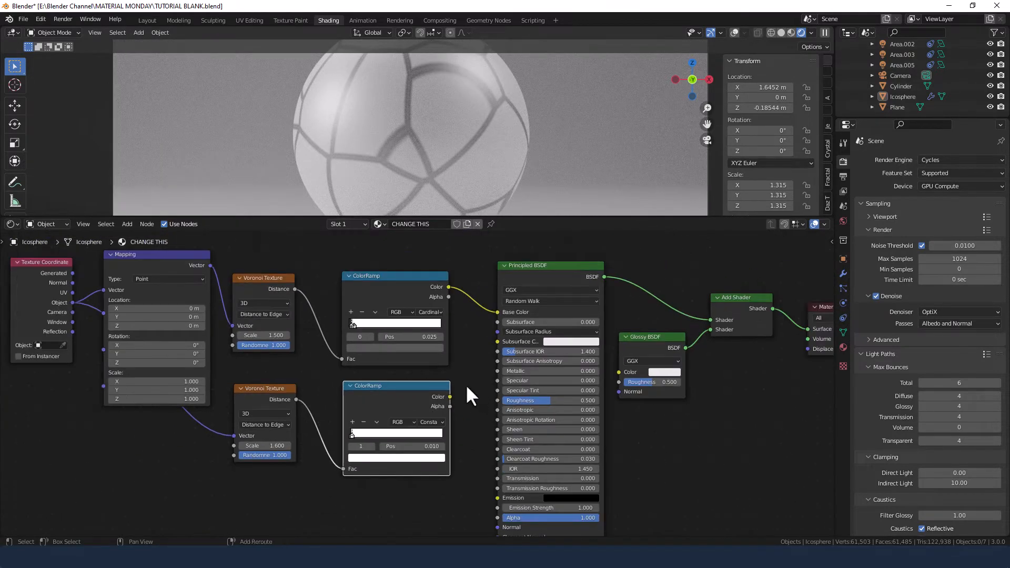
Step: Insert a MixRGB before Base Color combining both ColorRamps with Add blending
{"action": "type", "text": "mix"}
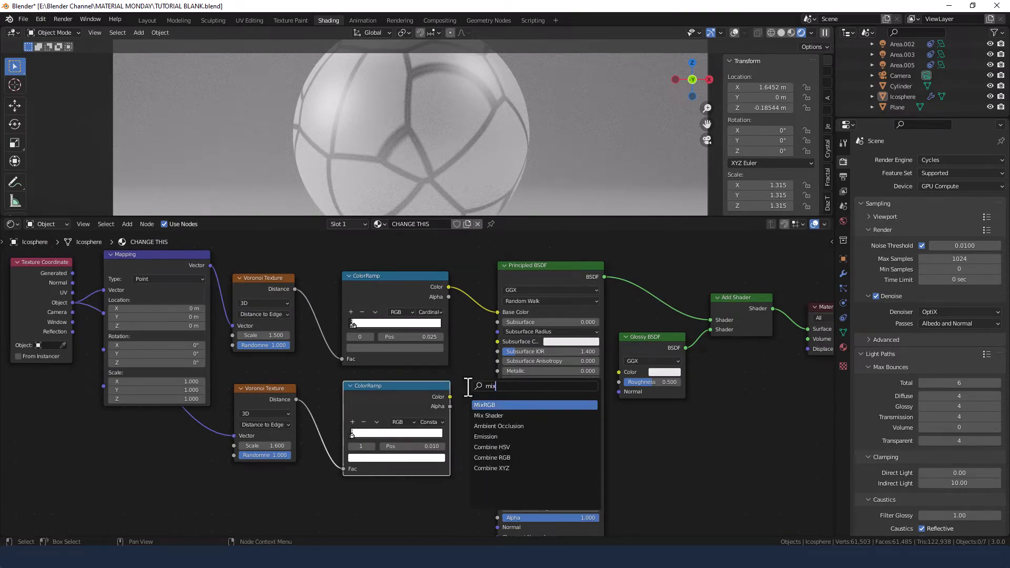
{"action": "left_click", "coordinate": [484, 404]}
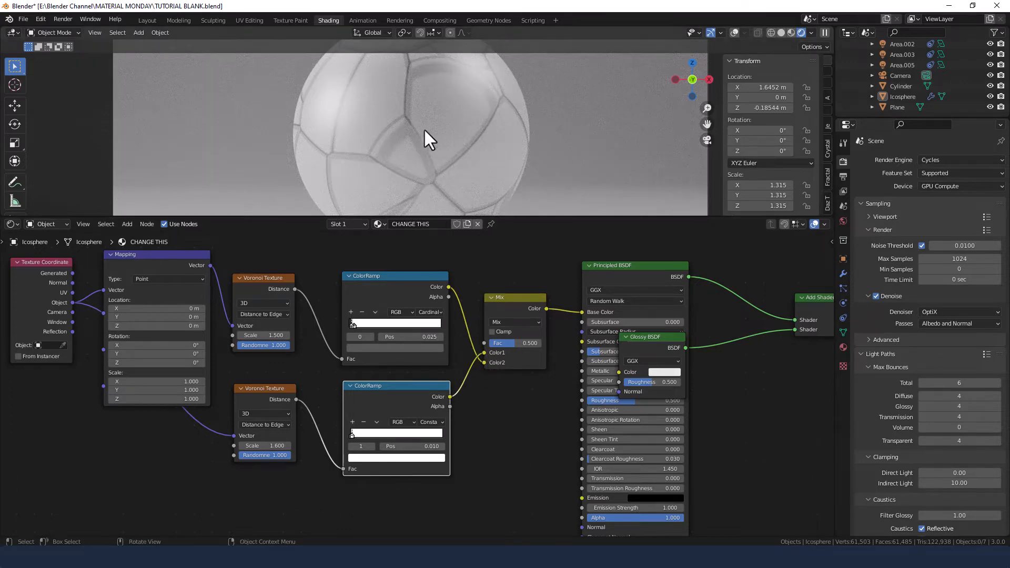
{"action": "mouse_move", "coordinate": [665, 363]}
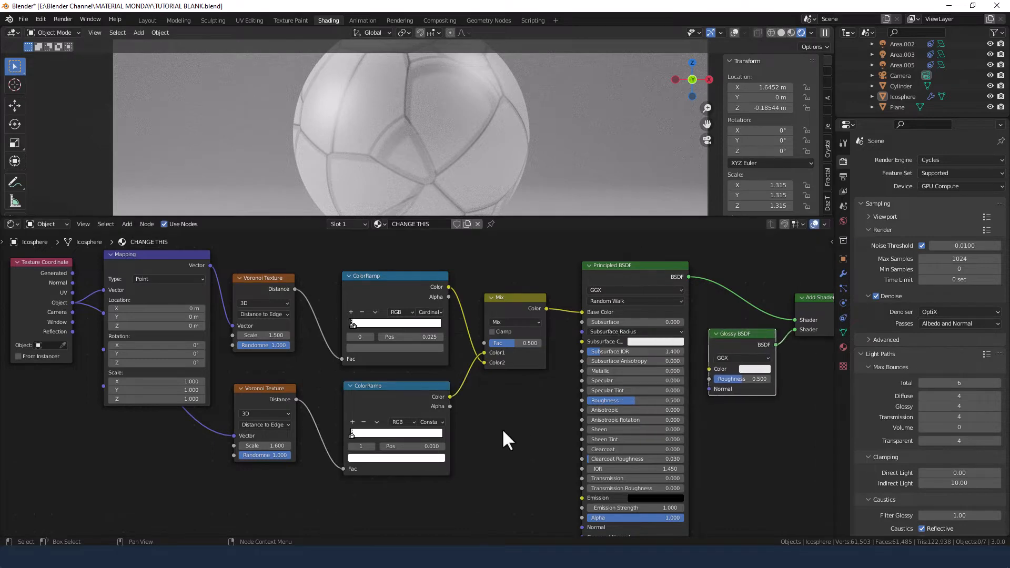
{"action": "scroll", "scroll_direction": "down", "scroll_amount": 3}
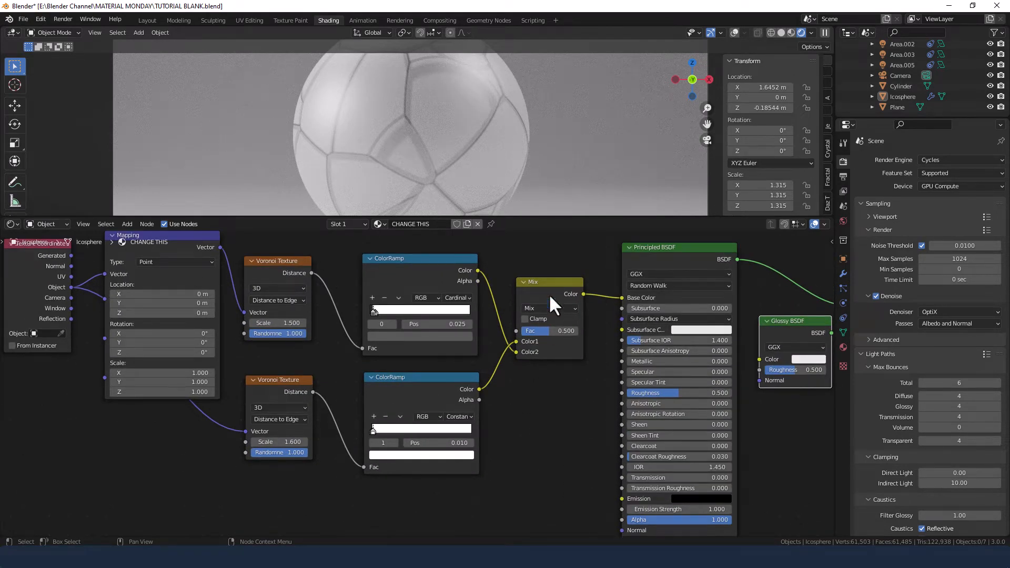
{"action": "left_click", "coordinate": [549, 308]}
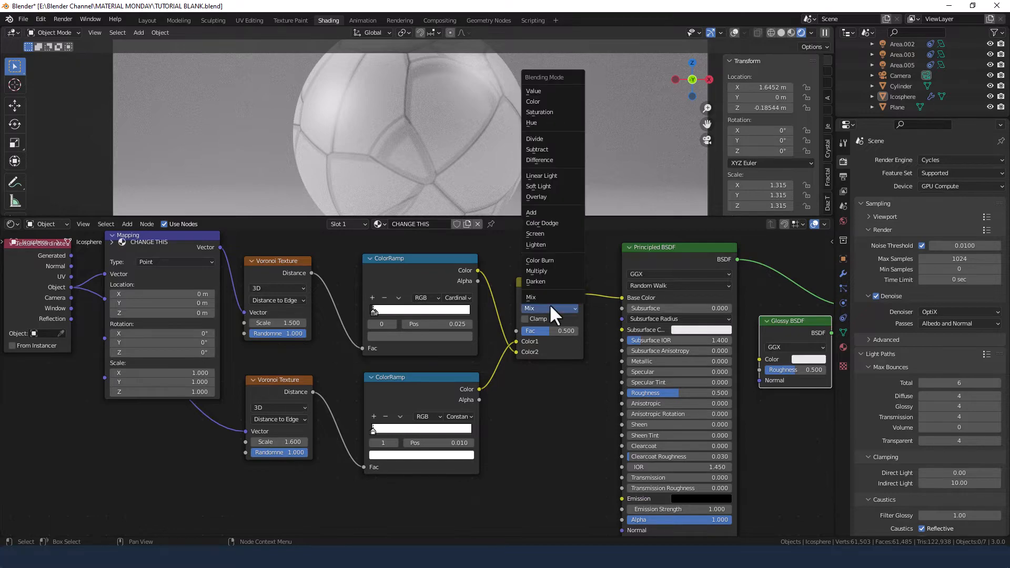
{"action": "mouse_move", "coordinate": [537, 212]}
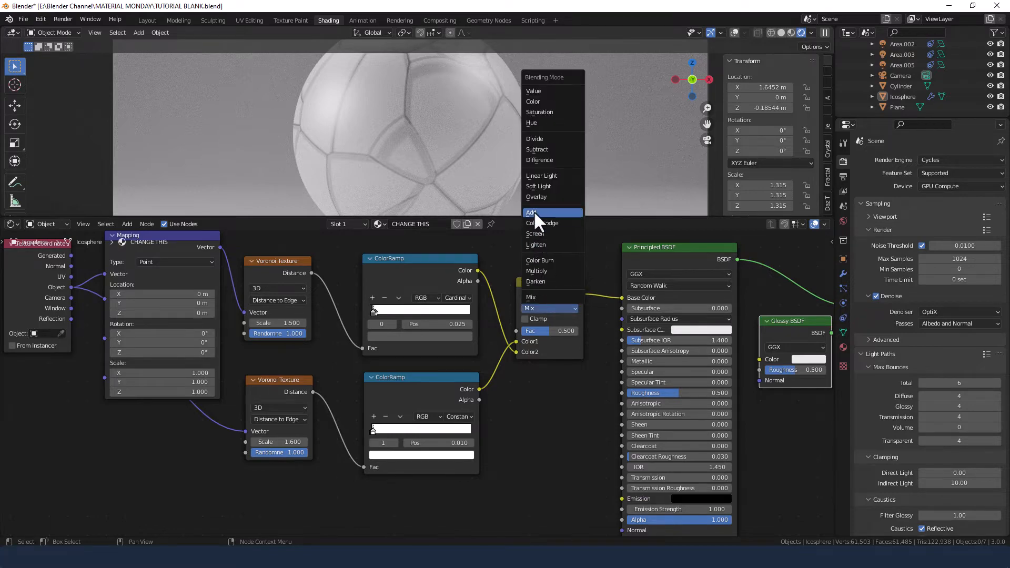
{"action": "left_click", "coordinate": [531, 213]}
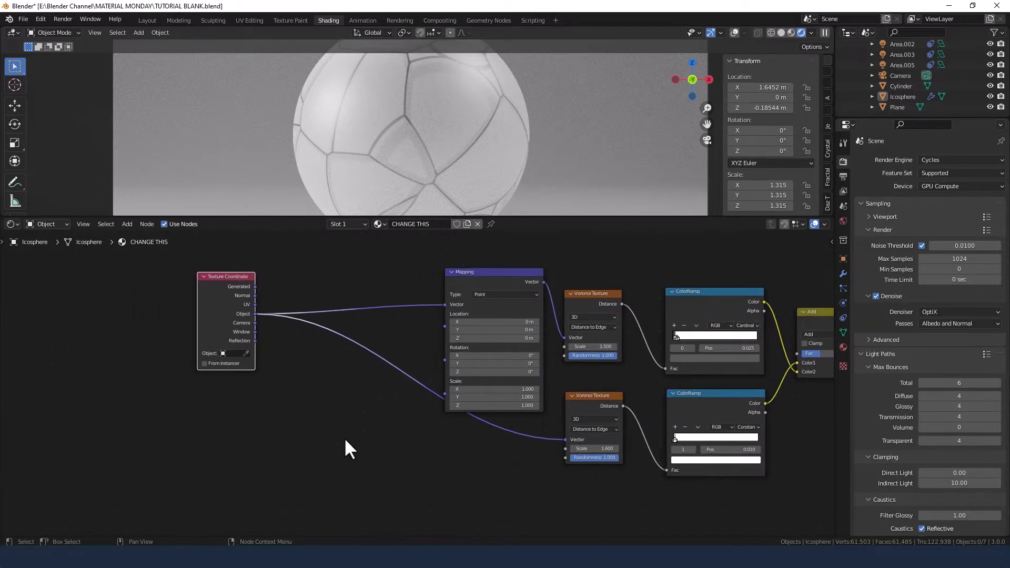
{"action": "mouse_move", "coordinate": [357, 421]}
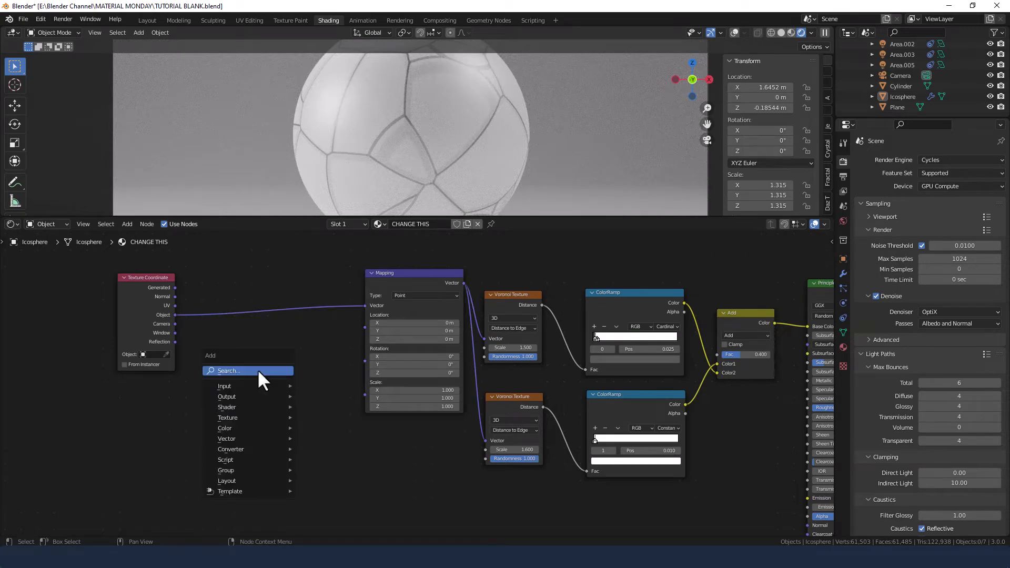
Step: Add a Noise Texture and MixRGB ahead of the Mapping, linking Object coordinates into the mix
{"action": "type", "text": "noi"}
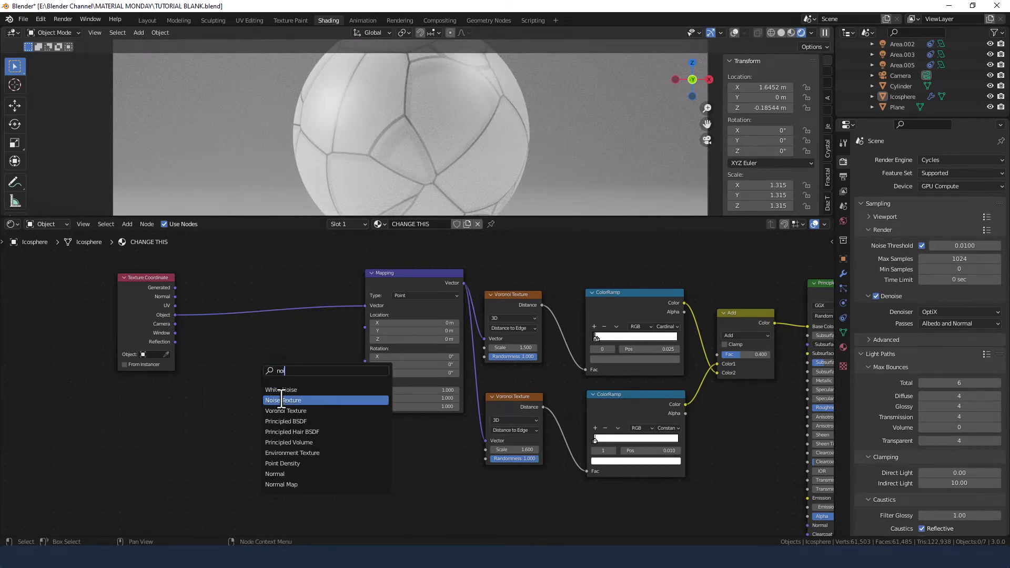
{"action": "left_click", "coordinate": [284, 400]}
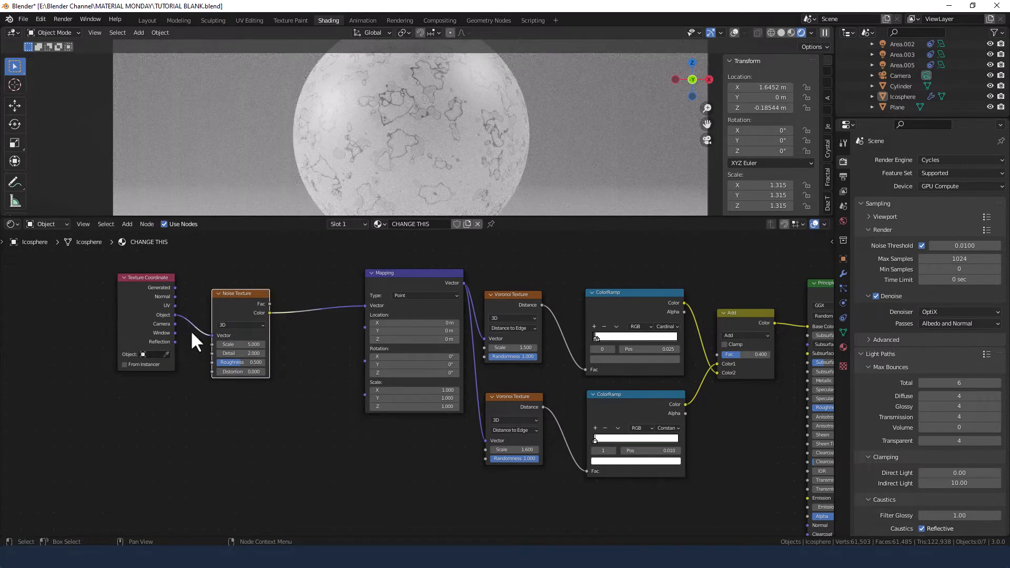
{"action": "type", "text": "m"}
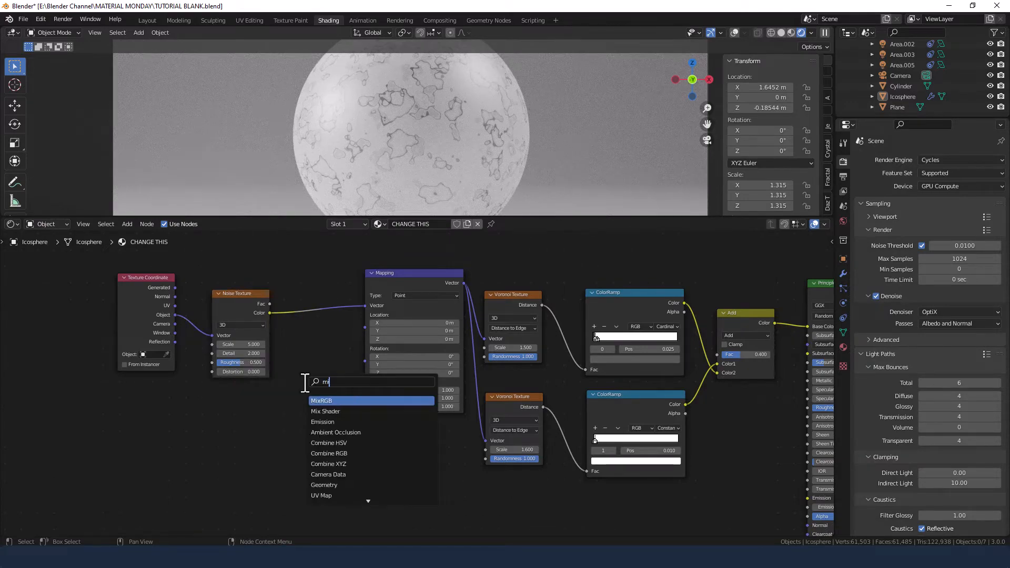
{"action": "left_click", "coordinate": [322, 400]}
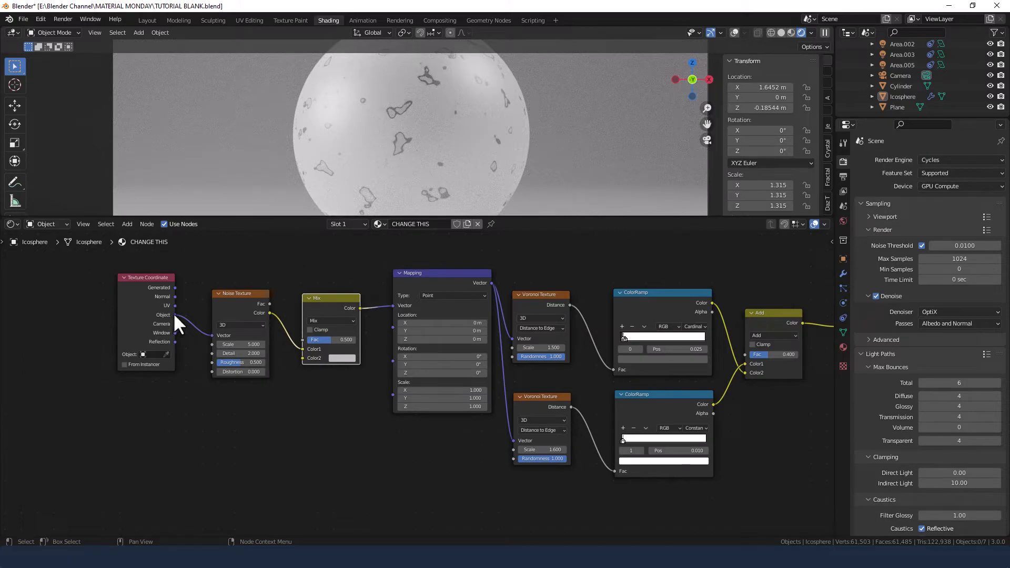
{"action": "left_click_drag", "start_coordinate": [175, 314], "coordinate": [303, 358]}
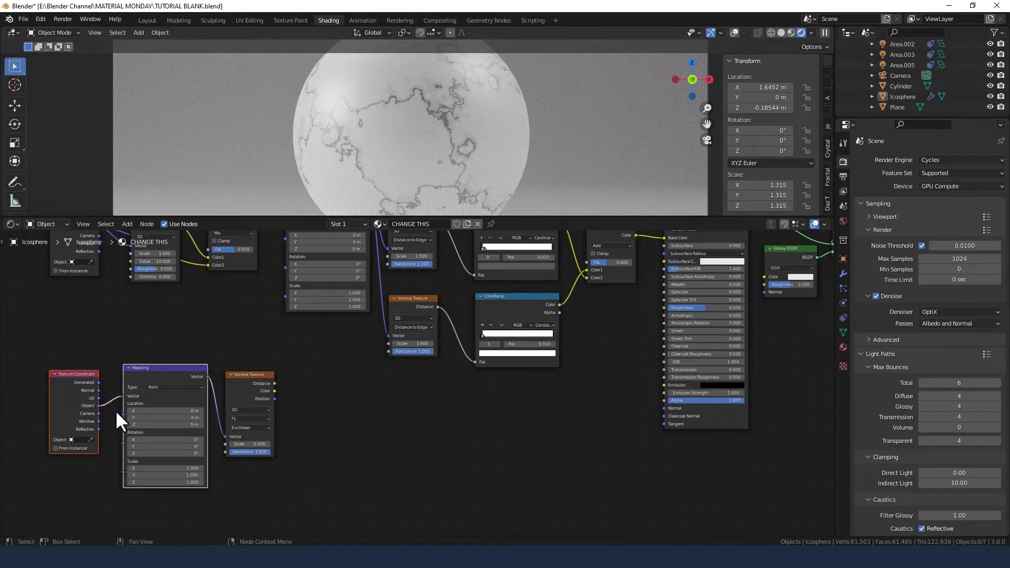
{"action": "mouse_move", "coordinate": [307, 427]}
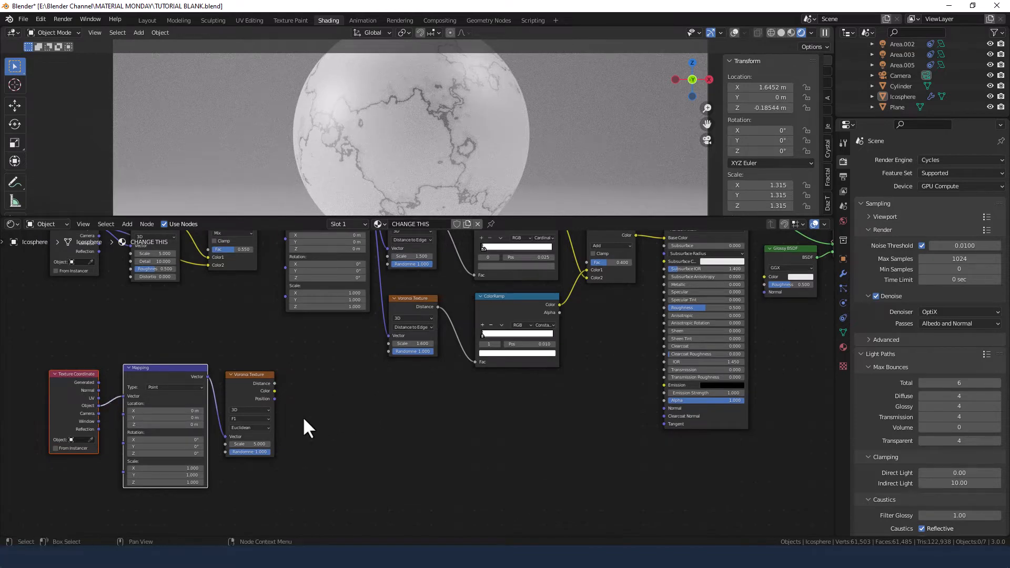
Step: Insert a MixRGB before Base Color blending in the third Voronoi's Distance output
{"action": "left_click", "coordinate": [249, 418]}
{"action": "type", "text": "mix"}
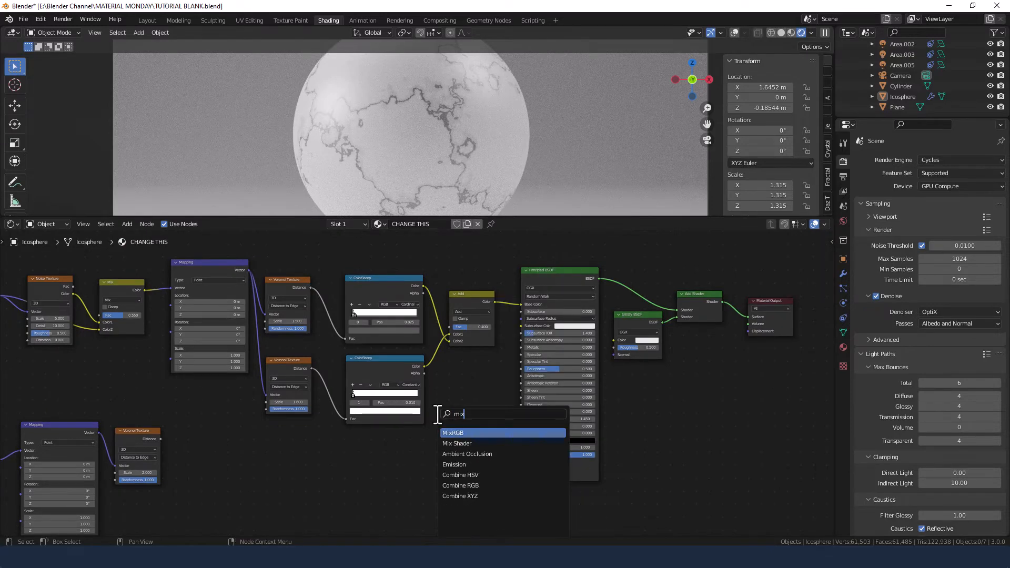
{"action": "left_click", "coordinate": [453, 433]}
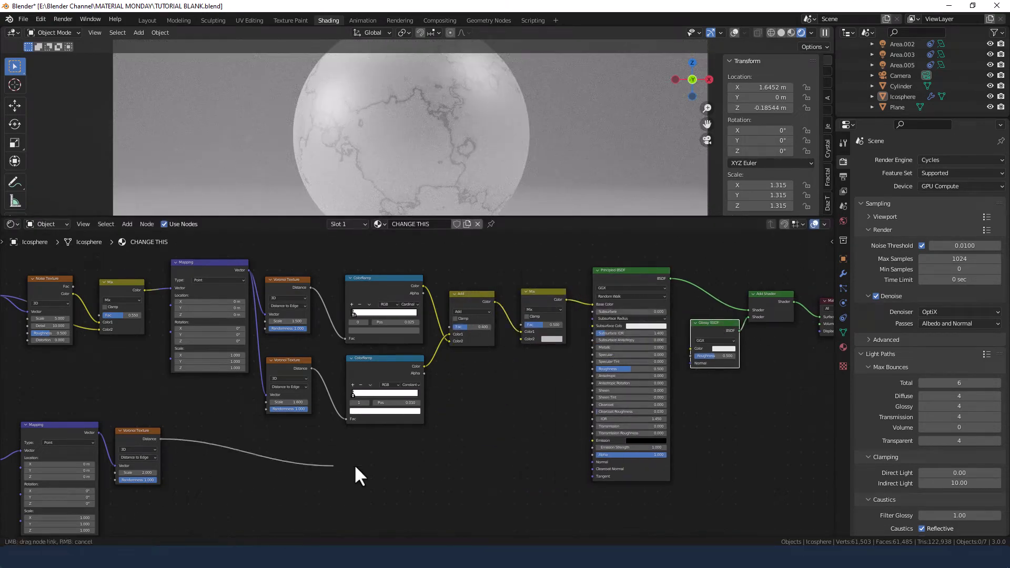
{"action": "left_click_drag", "start_coordinate": [150, 431], "coordinate": [549, 340]}
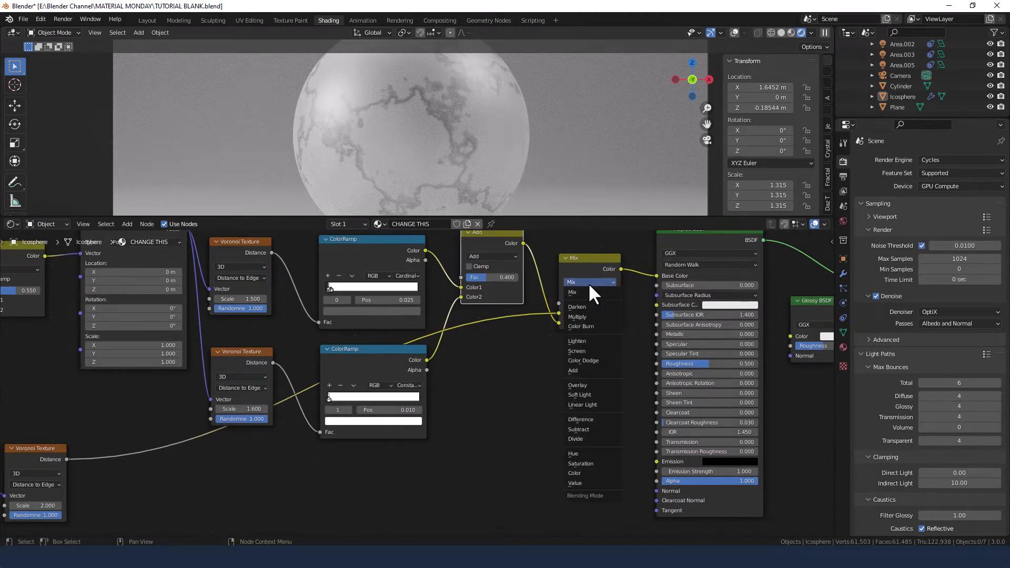
{"action": "left_click", "coordinate": [577, 316]}
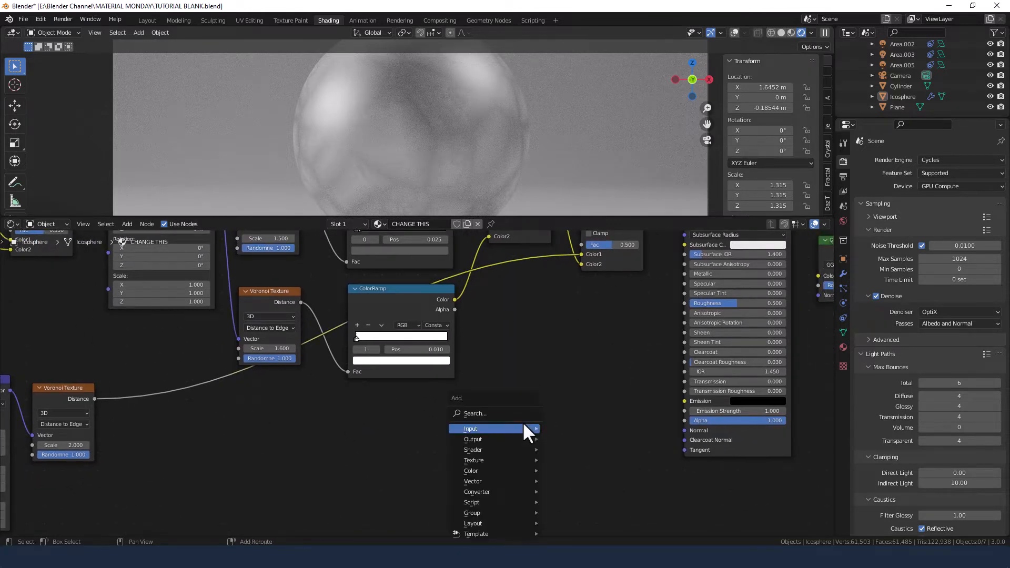
Step: Add a ColorRamp after the Voronoi and a Magic Texture node
{"action": "type", "text": "col"}
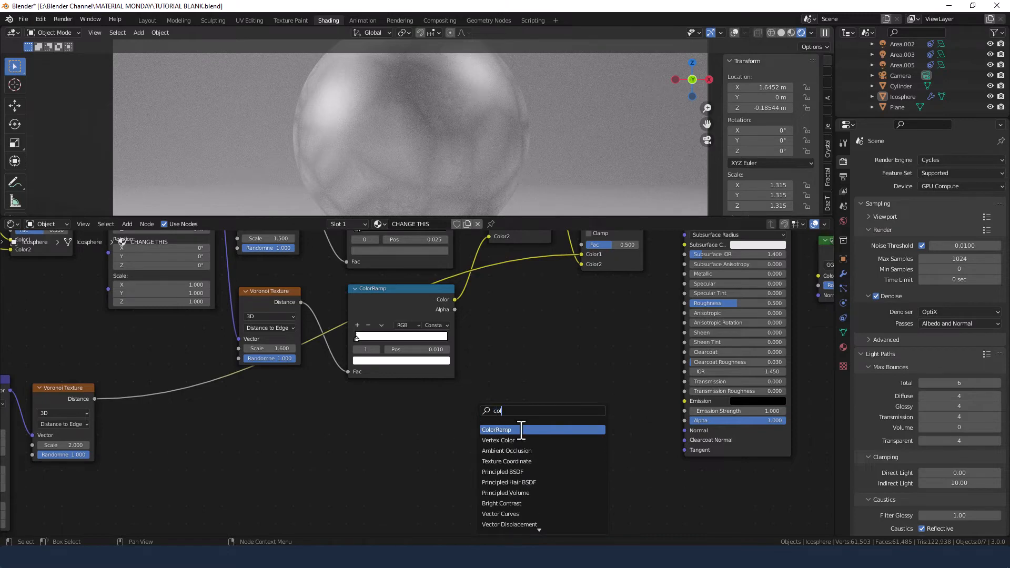
{"action": "left_click", "coordinate": [496, 429]}
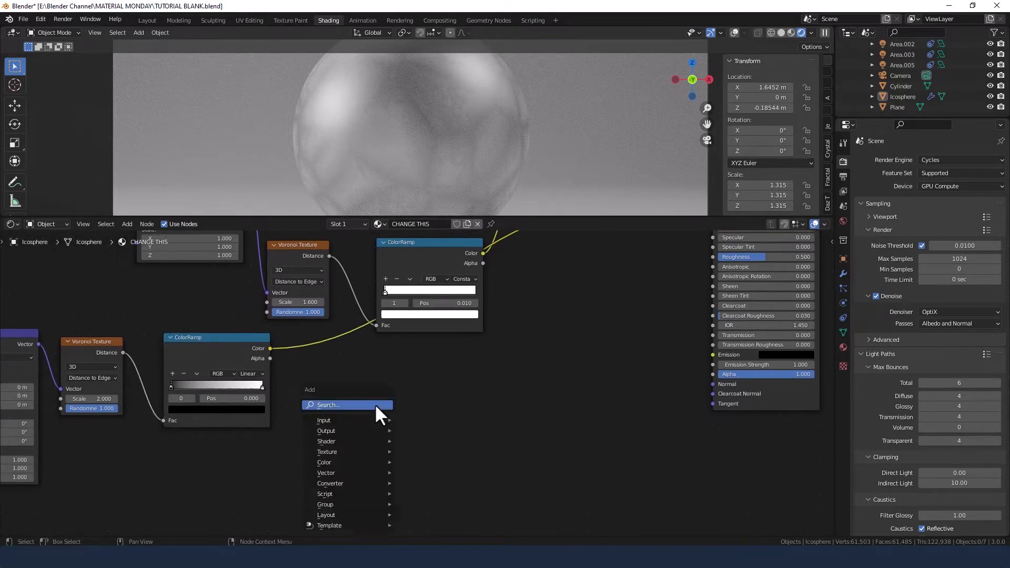
{"action": "type", "text": "map"}
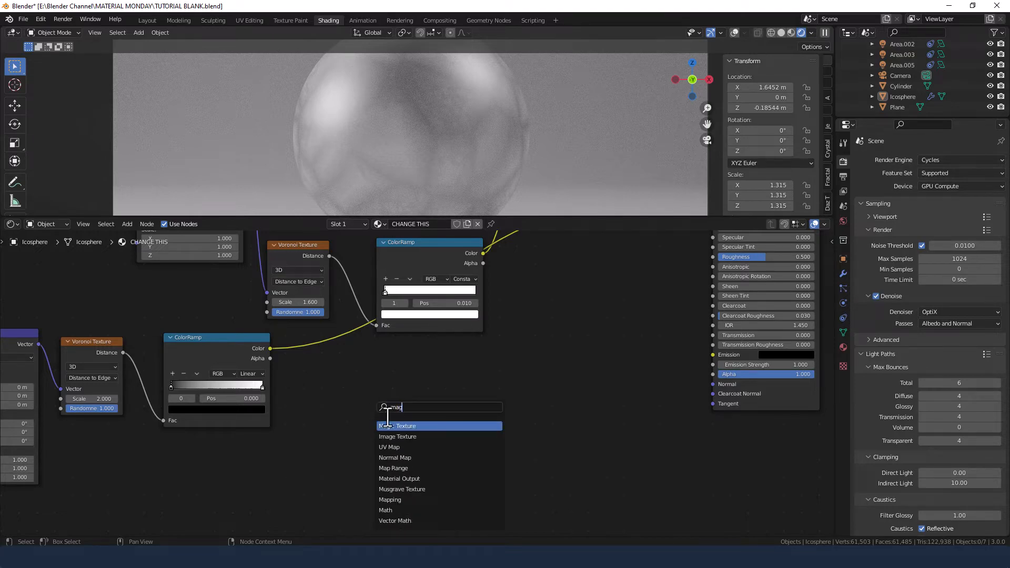
{"action": "left_click", "coordinate": [403, 425]}
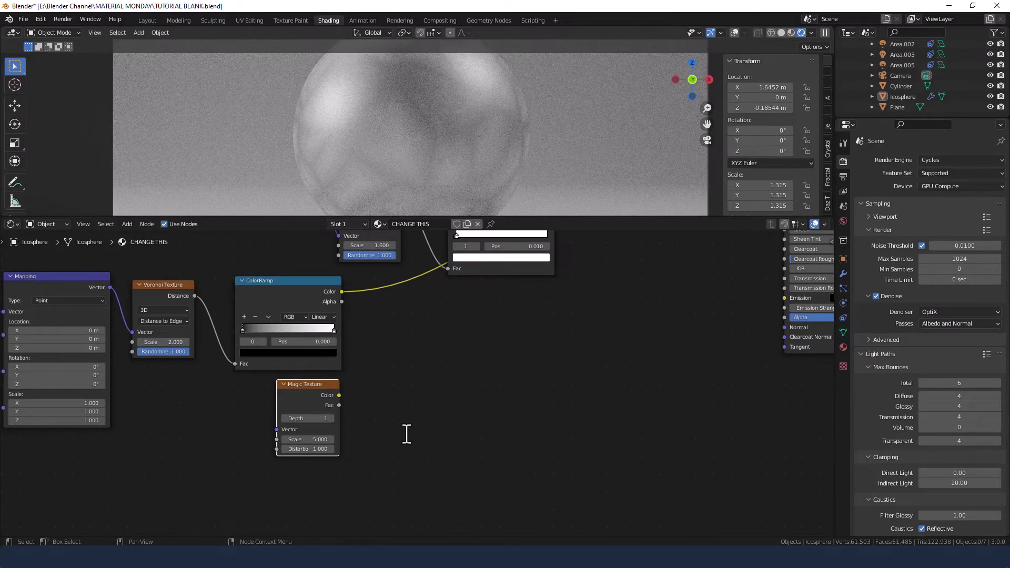
Step: Set the Magic Texture scale to 0.2 and distortion to 2.5
{"action": "double_click", "coordinate": [307, 440]}
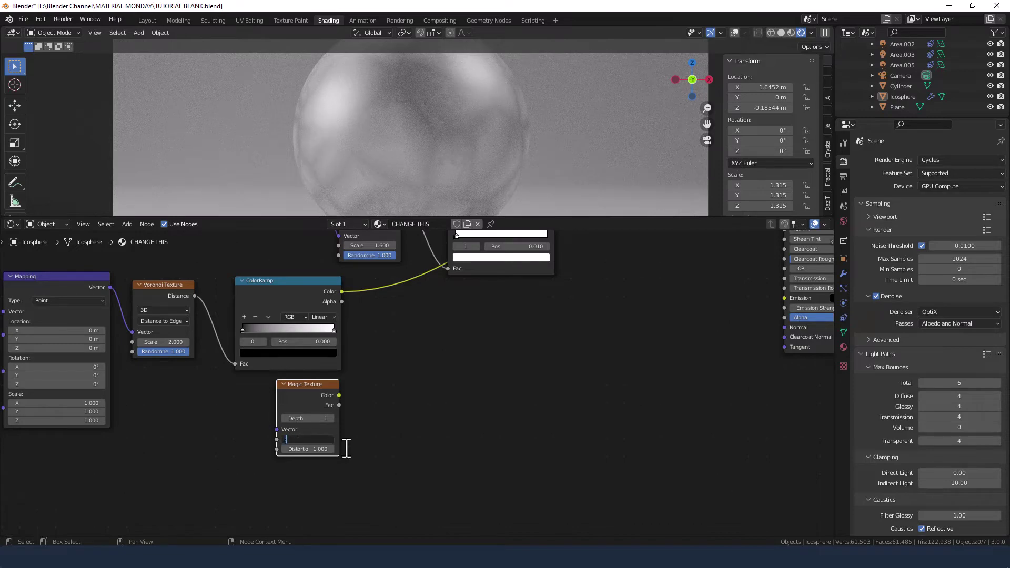
{"action": "type", "text": "0.200"}
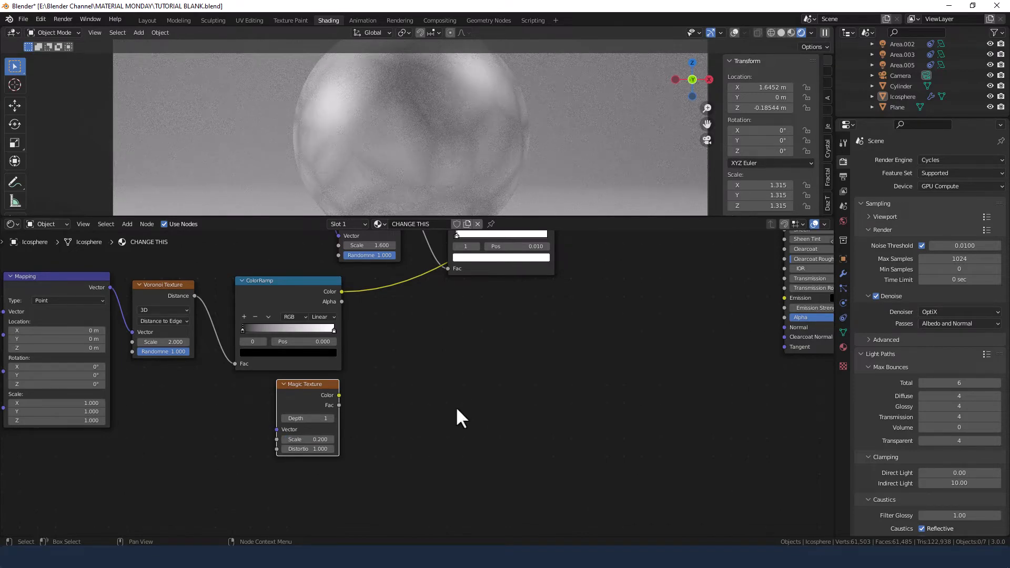
{"action": "type", "text": "2.5"}
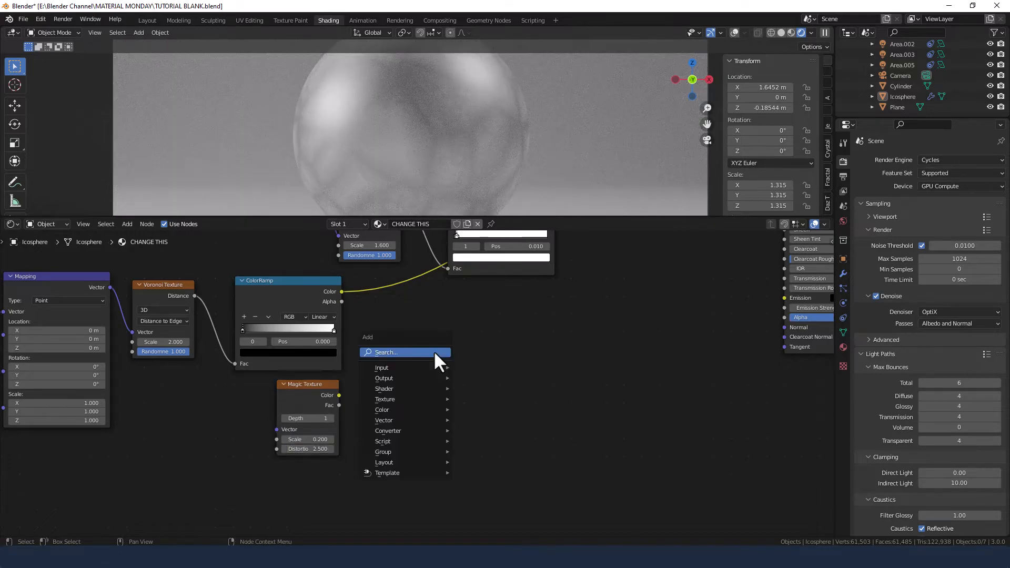
Step: Add a MixRGB node taking the Magic Texture colour, with the Magic Texture driven by the mapping coordinates
{"action": "type", "text": "mi"}
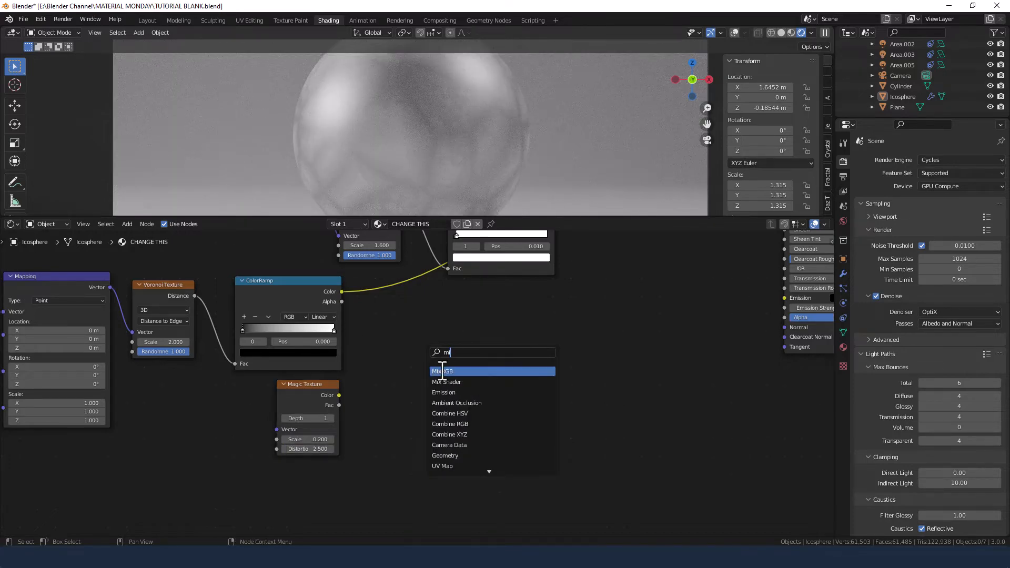
{"action": "left_click", "coordinate": [440, 370]}
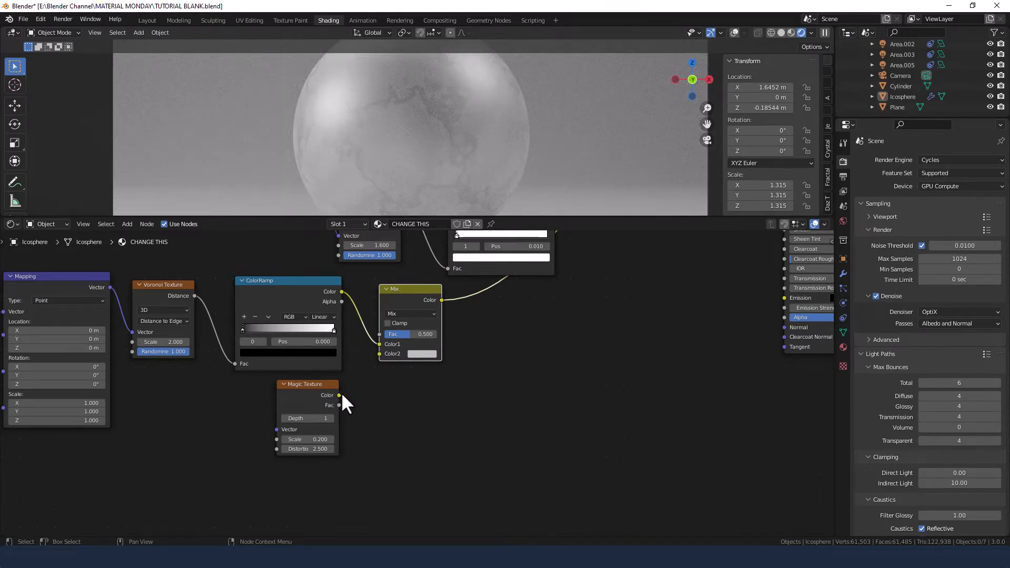
{"action": "left_click_drag", "start_coordinate": [340, 395], "coordinate": [380, 354]}
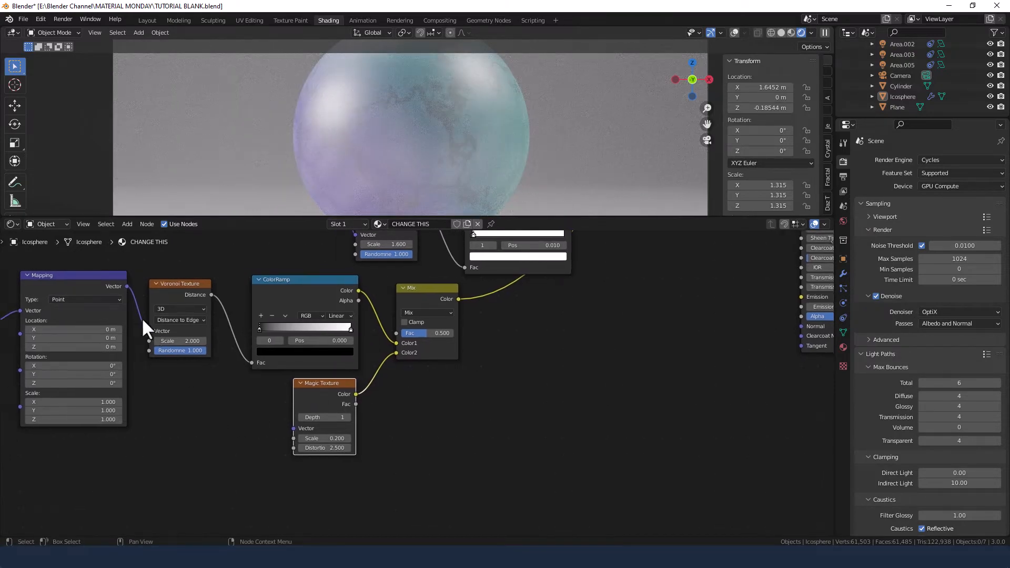
{"action": "left_click_drag", "start_coordinate": [127, 286], "coordinate": [219, 452]}
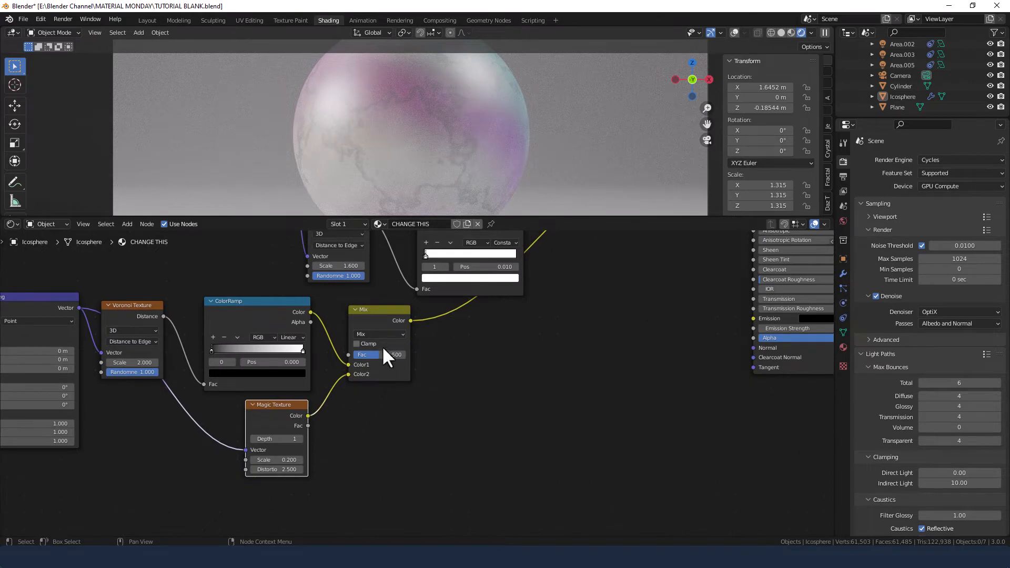
Step: Set the mix to Linear Light blending at factor 0.2 with Clamp enabled
{"action": "left_click", "coordinate": [378, 334]}
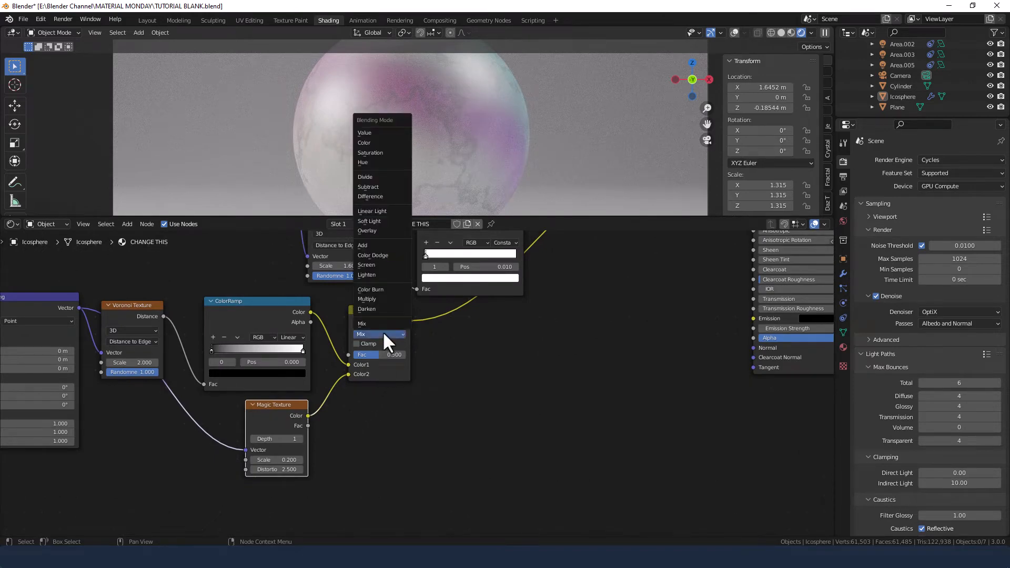
{"action": "left_click", "coordinate": [372, 210]}
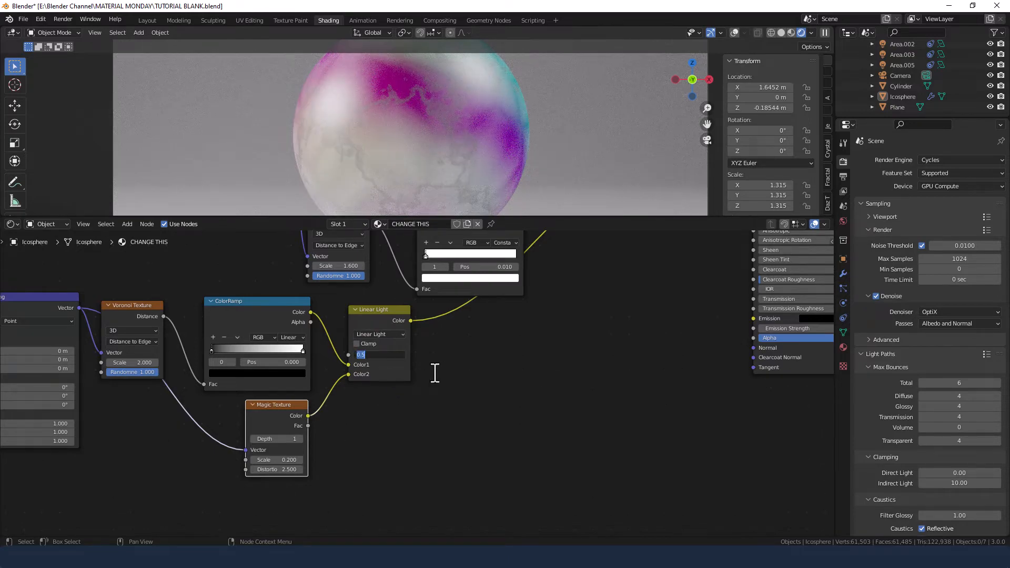
{"action": "type", "text": "0.200"}
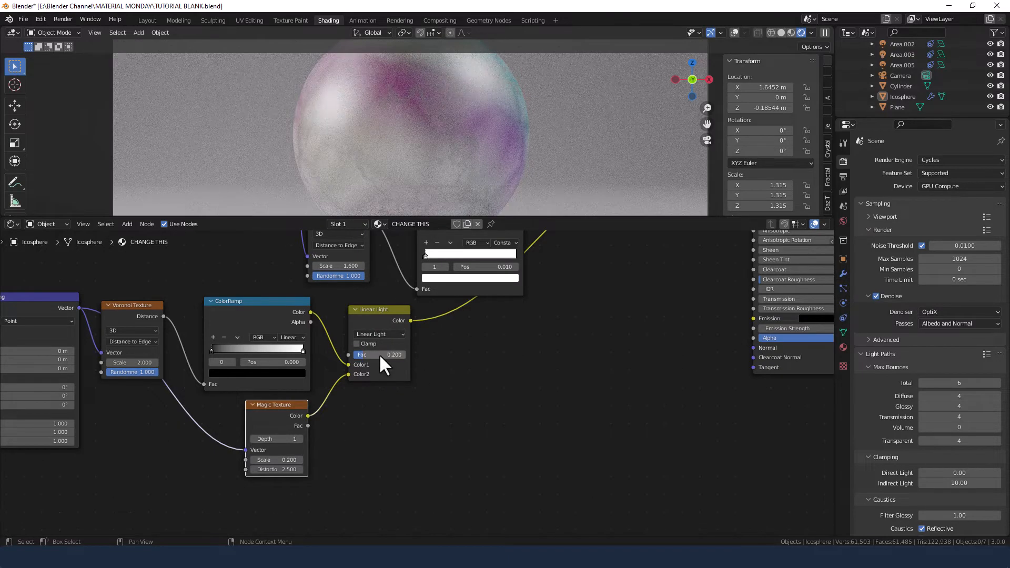
{"action": "left_click", "coordinate": [357, 343]}
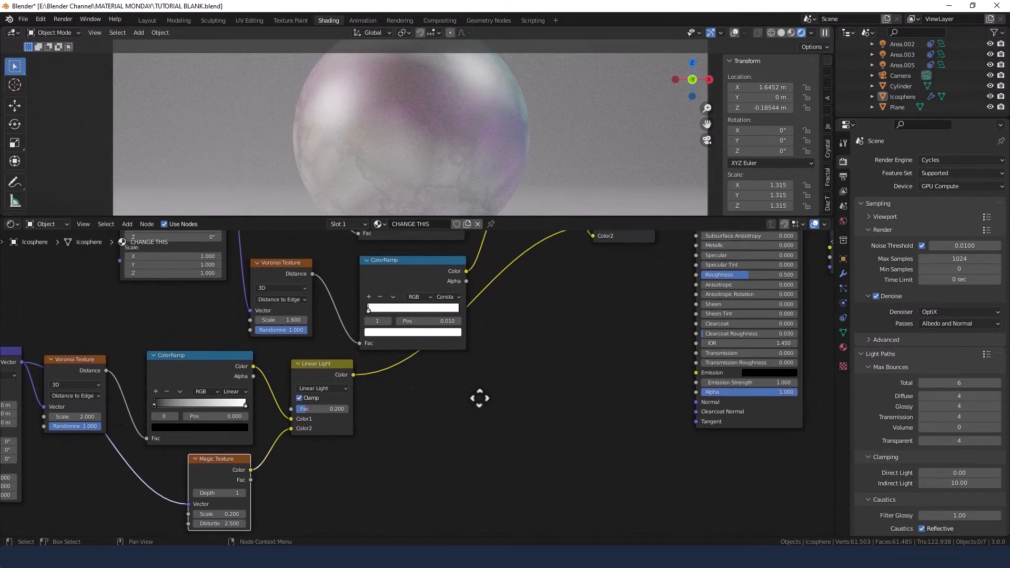
Step: Add another ColorRamp node after the Linear Light mix
{"action": "type", "text": "col"}
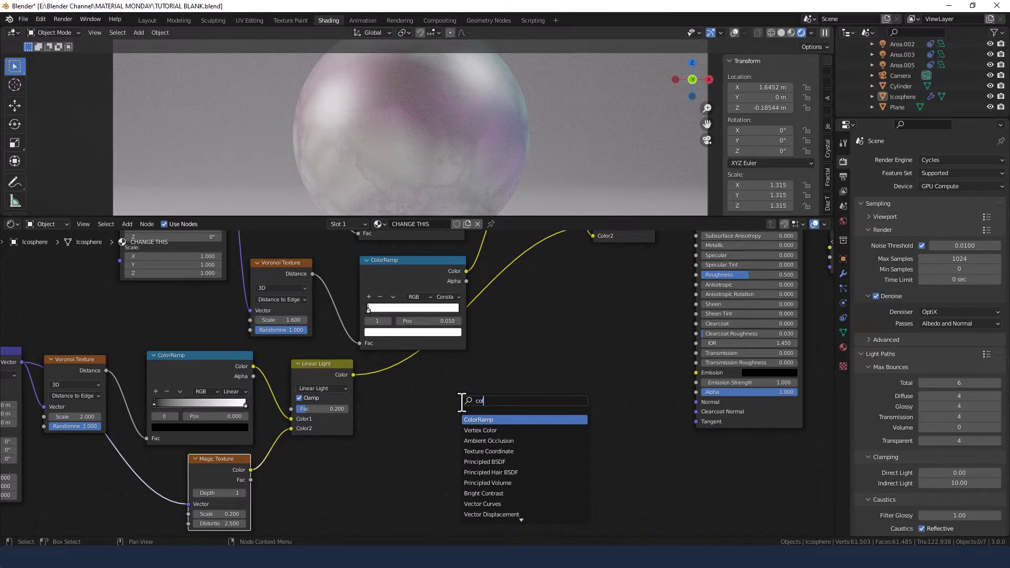
{"action": "left_click", "coordinate": [478, 419]}
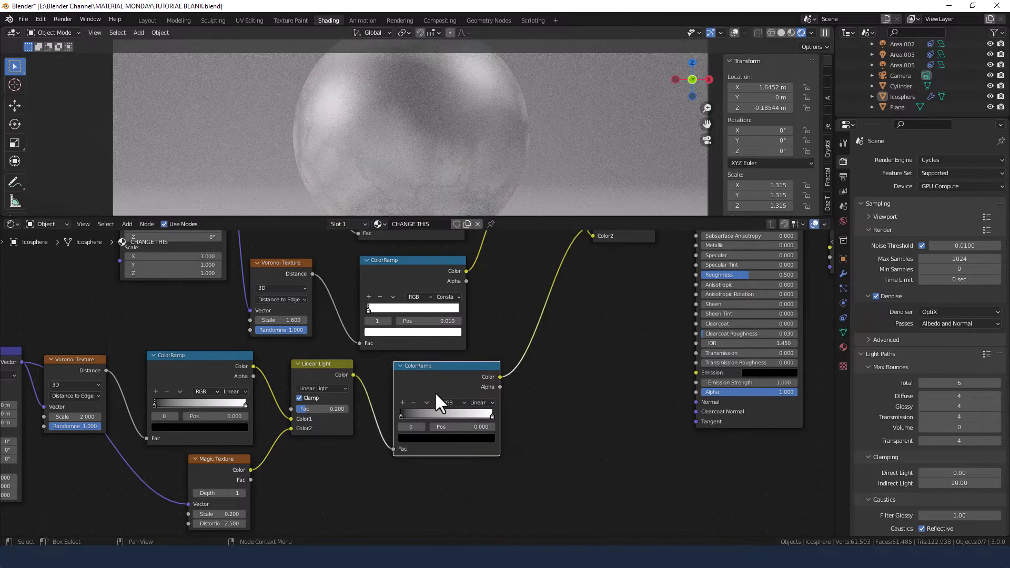
{"action": "left_click_drag", "start_coordinate": [440, 400], "coordinate": [412, 449]}
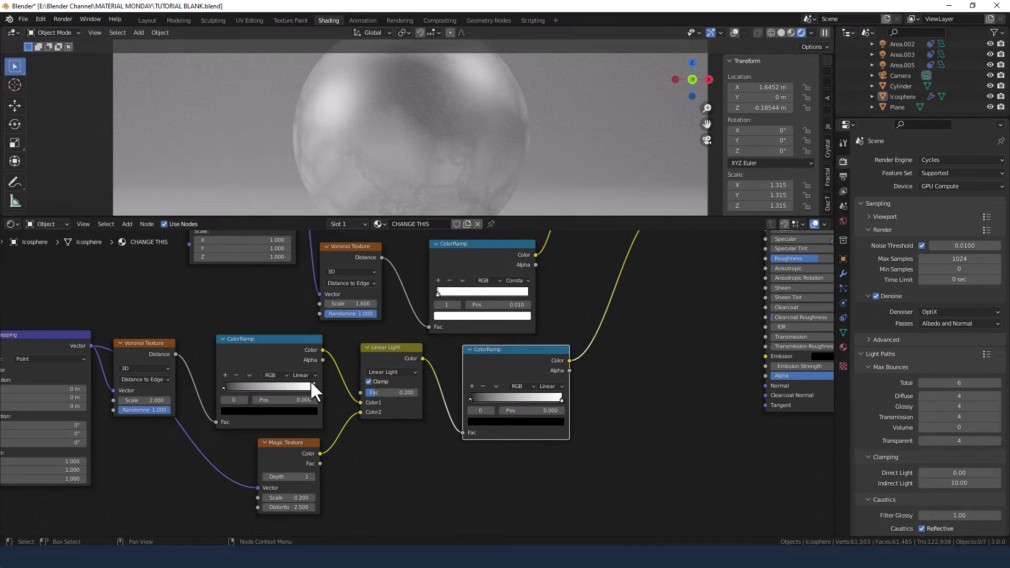
Step: Switch the earlier ramp to Cardinal interpolation and move its white stop to position 0.08
{"action": "left_click", "coordinate": [302, 374]}
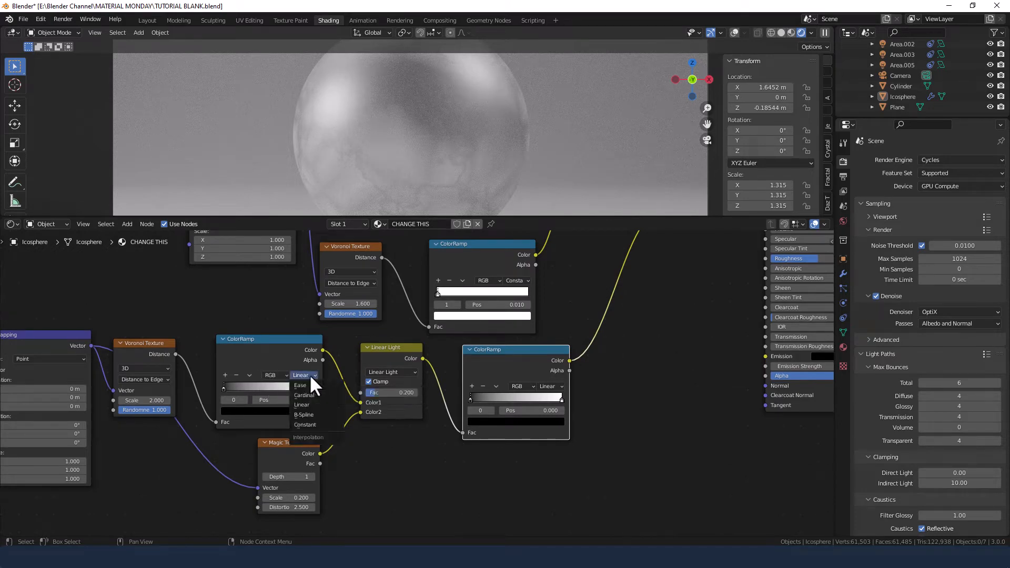
{"action": "left_click", "coordinate": [302, 394]}
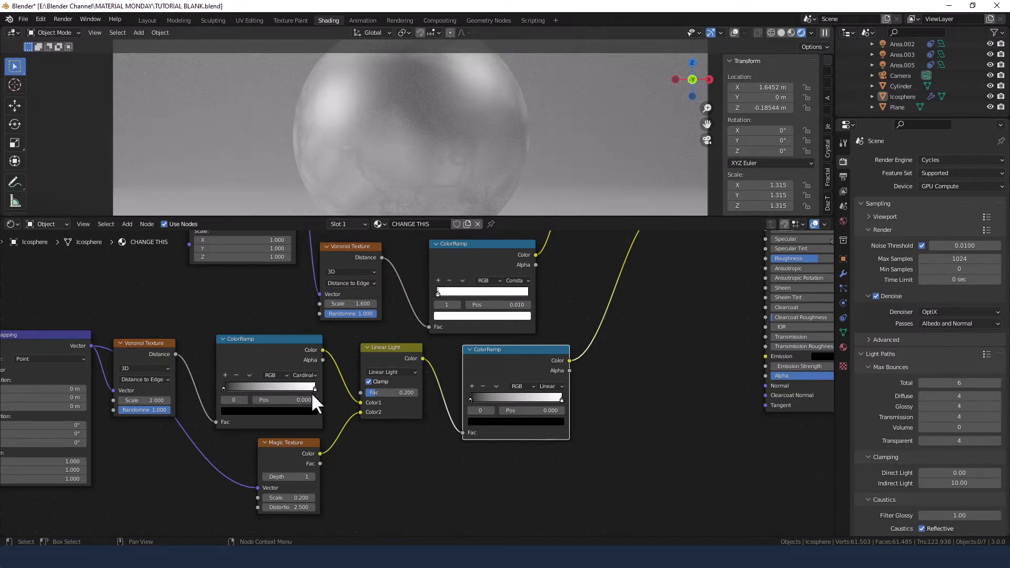
{"action": "left_click_drag", "start_coordinate": [283, 400], "coordinate": [306, 400]}
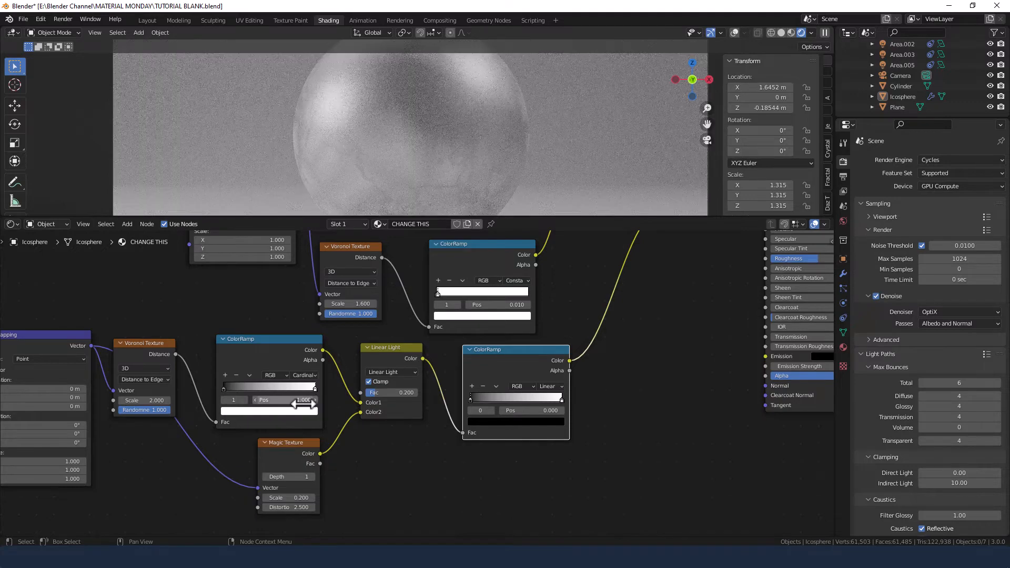
{"action": "double_click", "coordinate": [285, 400]}
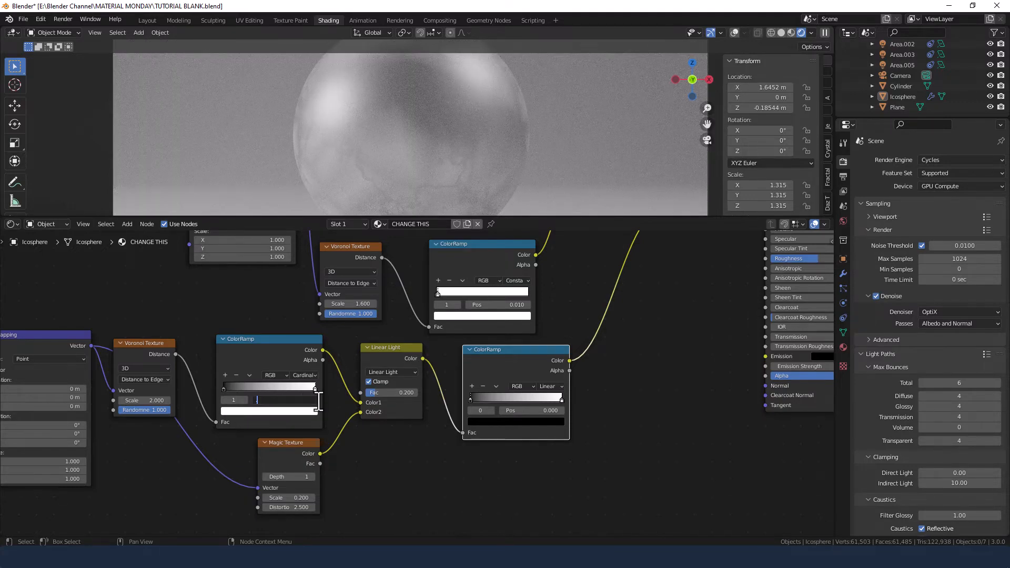
{"action": "type", "text": ".08"}
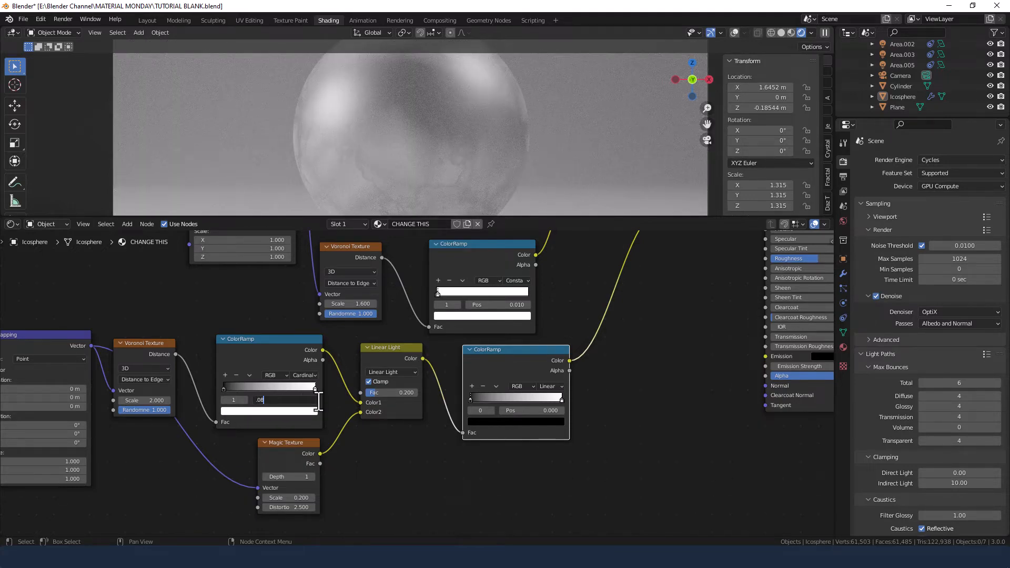
{"action": "type", "text": "0.080"}
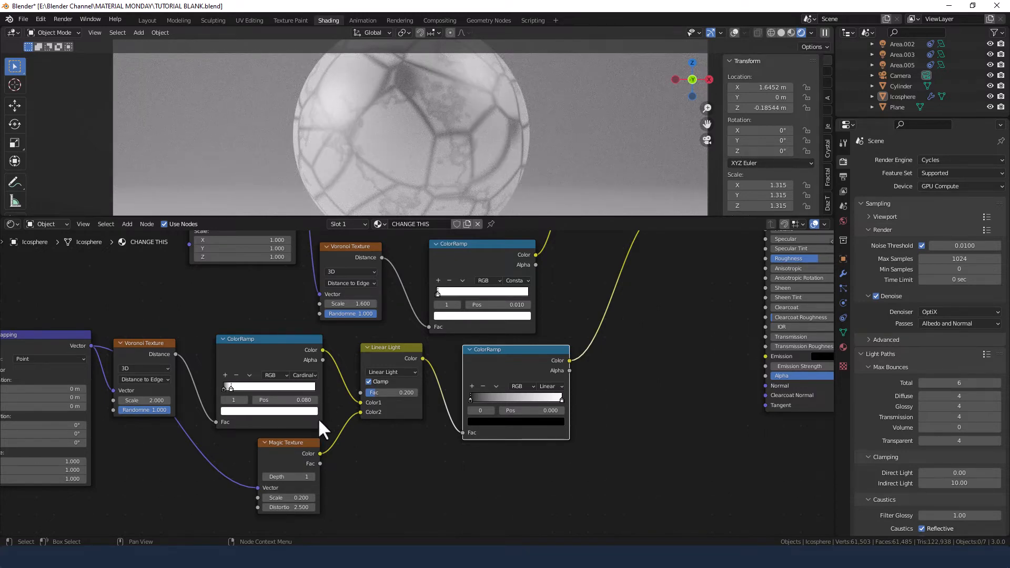
{"action": "scroll", "scroll_direction": "down", "scroll_amount": 3}
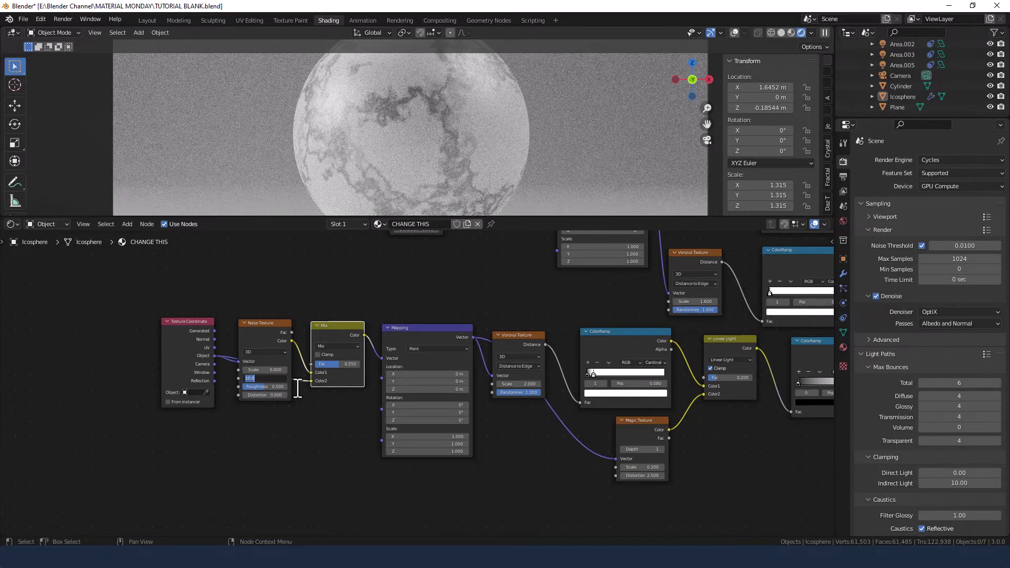
Step: Set the Noise Texture detail to 20 for the coordinate distortion
{"action": "type", "text": "20.000"}
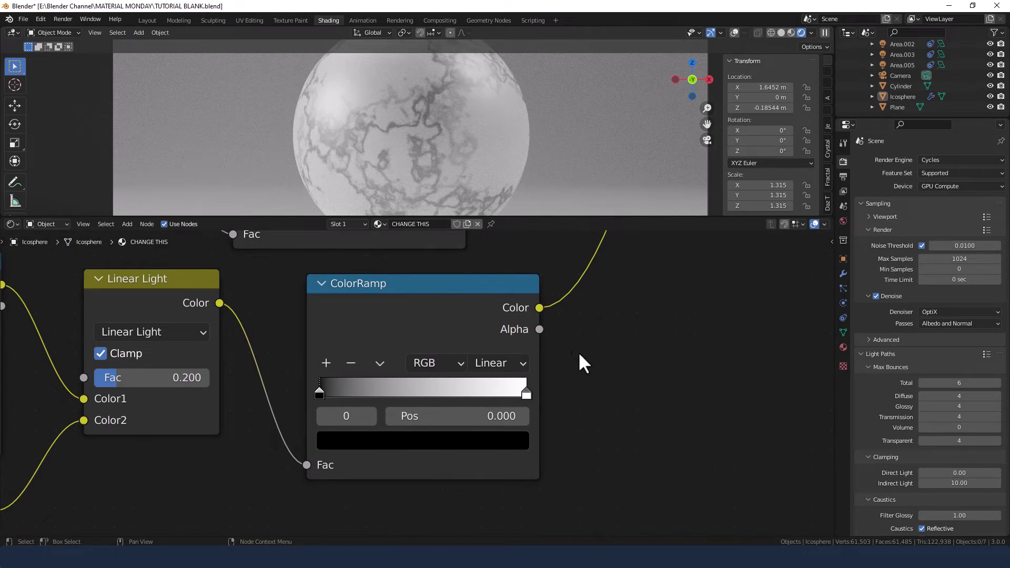
{"action": "mouse_move", "coordinate": [326, 375]}
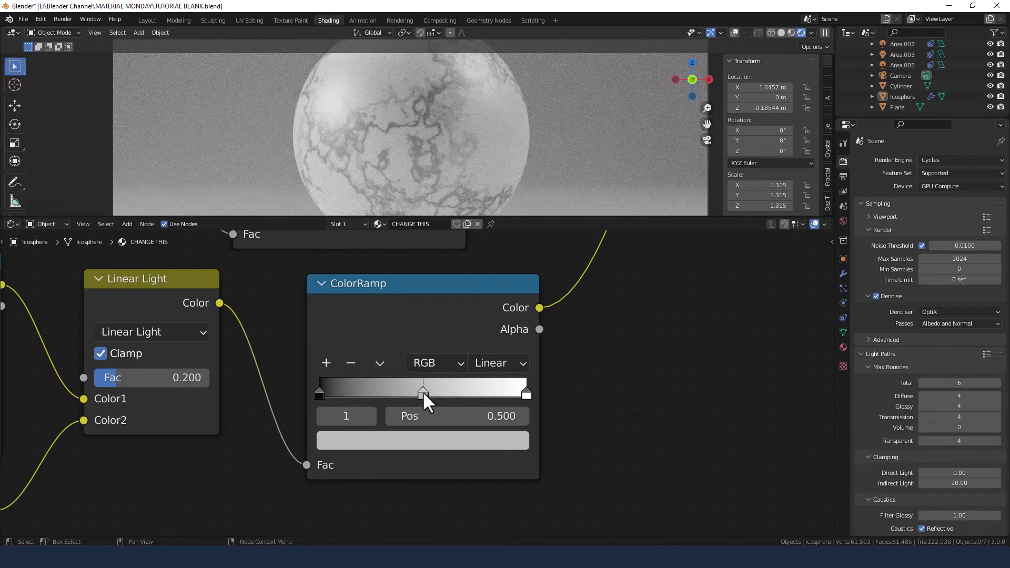
Step: Set the ramp's middle stop to a warm gold (about H 0.1, S 0.9, V 0.5) in the colour picker
{"action": "left_click", "coordinate": [422, 440]}
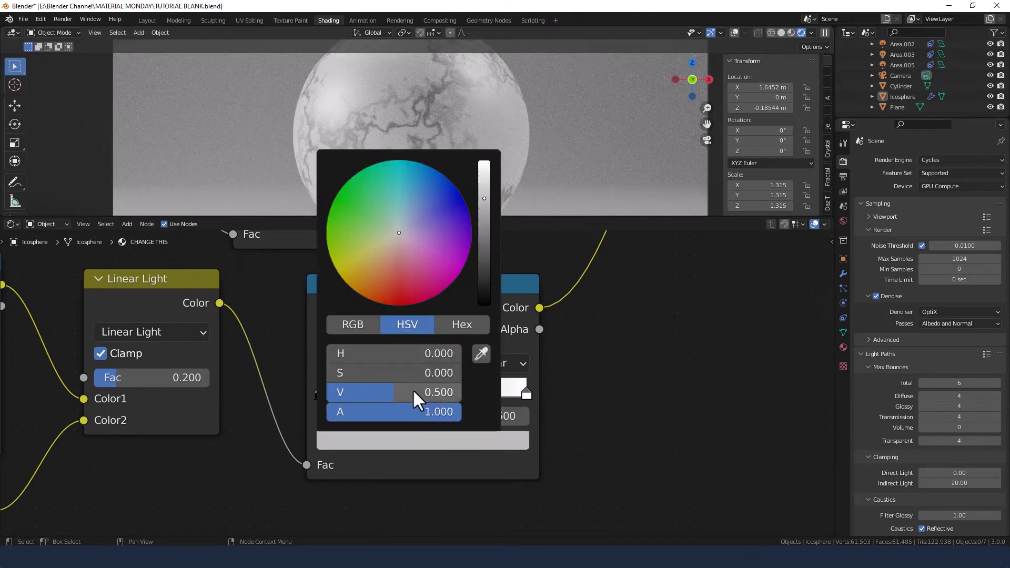
{"action": "left_click", "coordinate": [379, 263]}
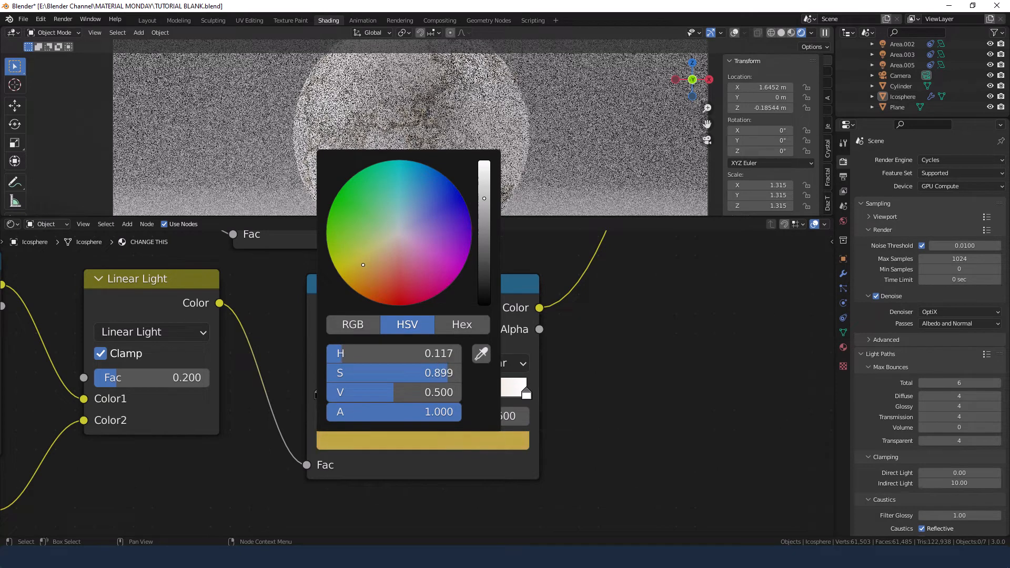
{"action": "left_click_drag", "start_coordinate": [363, 265], "coordinate": [366, 269]}
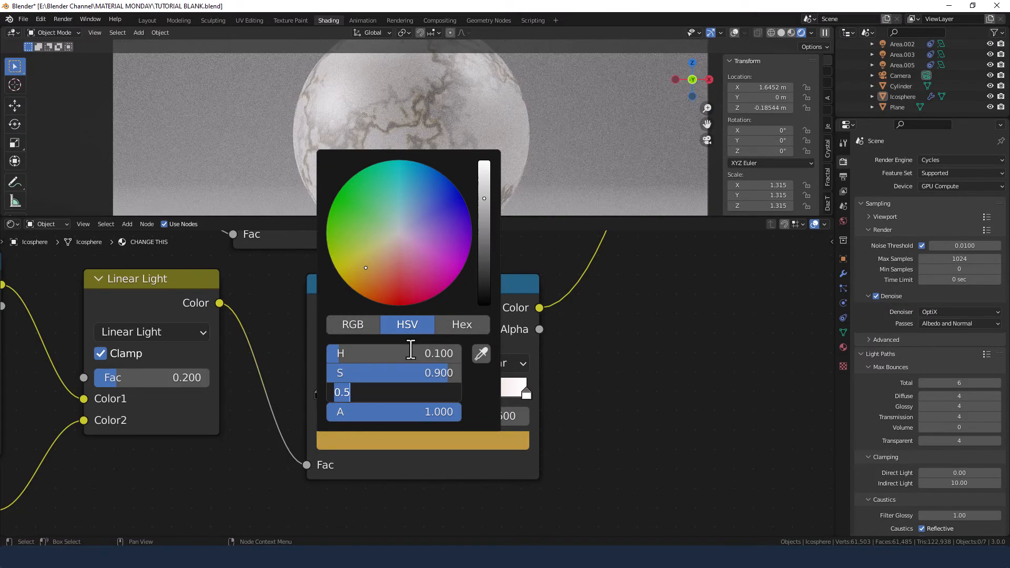
{"action": "key", "text": "Return"}
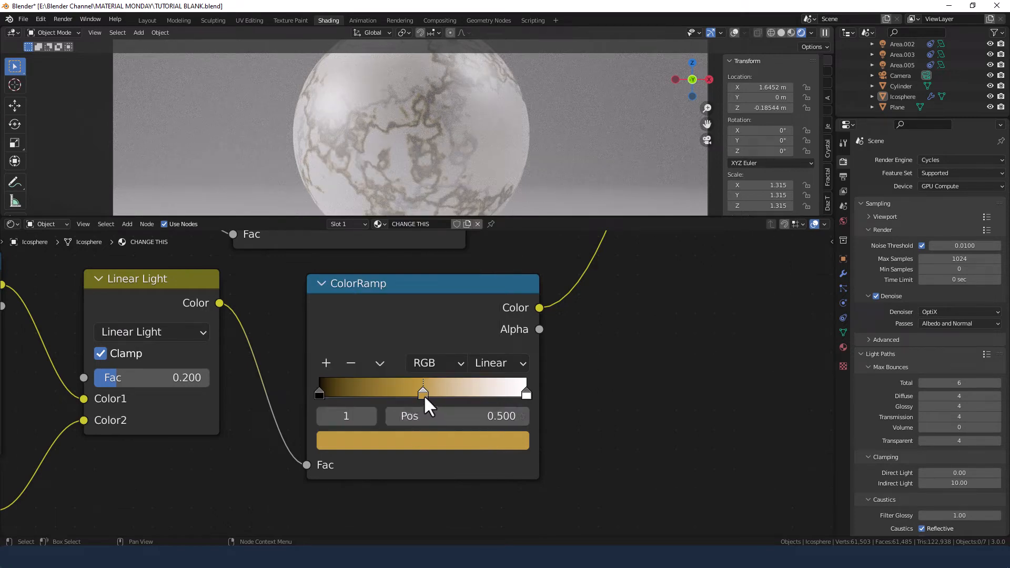
{"action": "mouse_move", "coordinate": [457, 416]}
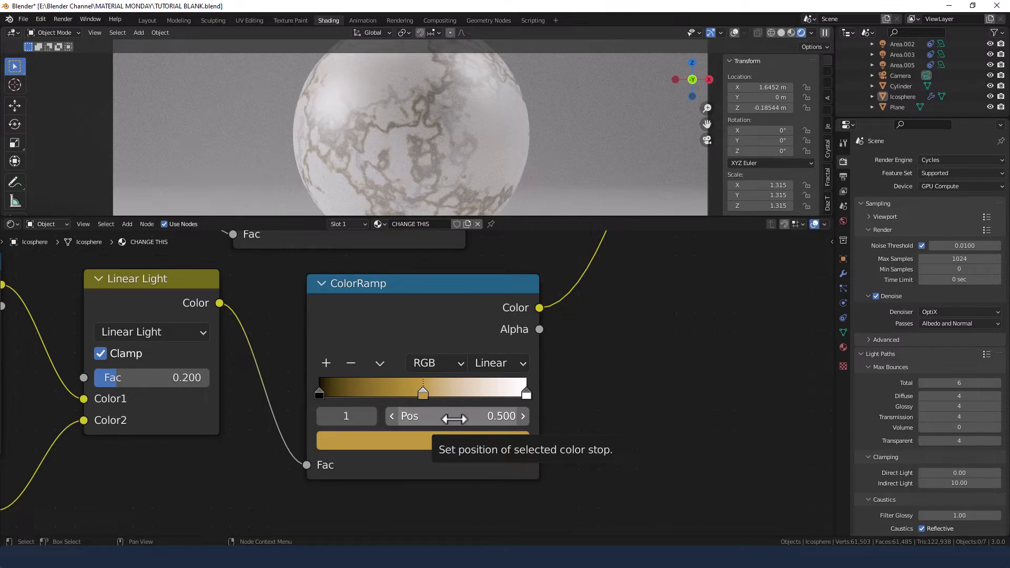
Step: Slide the gold stop to about 0.02 and set the white end stop near 0.04 for thin veins
{"action": "left_click_drag", "start_coordinate": [422, 389], "coordinate": [324, 389]}
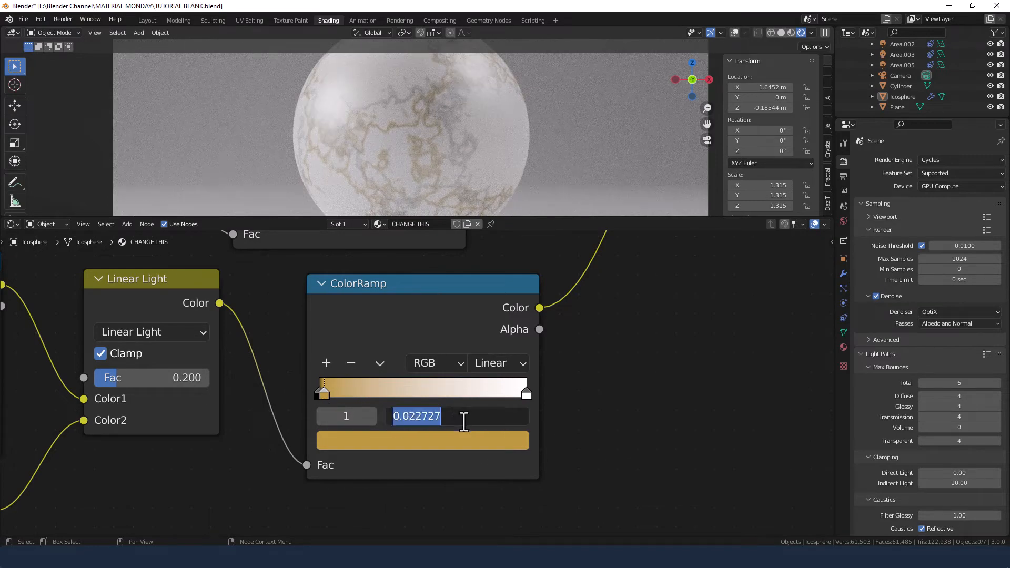
{"action": "type", "text": ".0"}
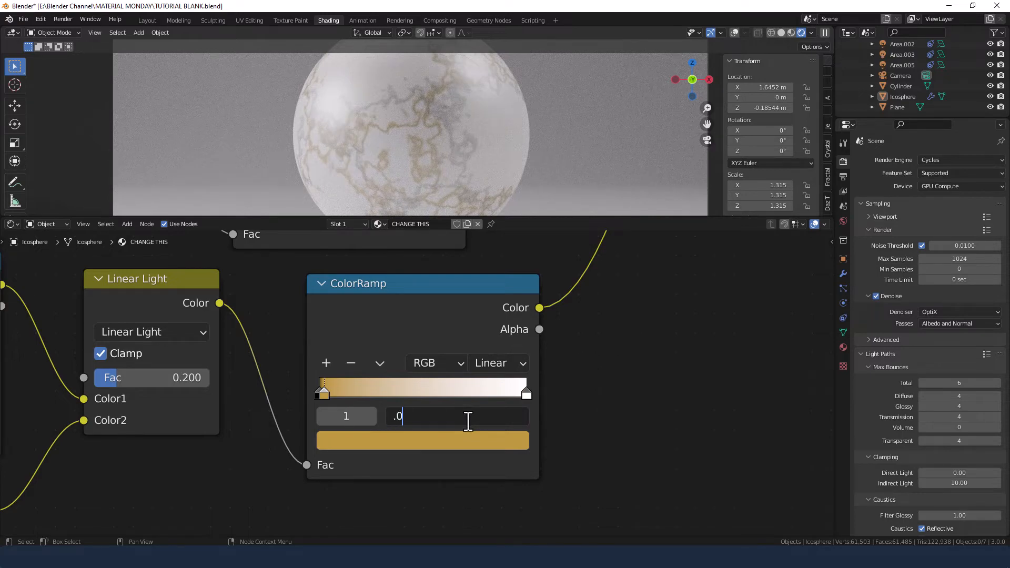
{"action": "left_click", "coordinate": [526, 392]}
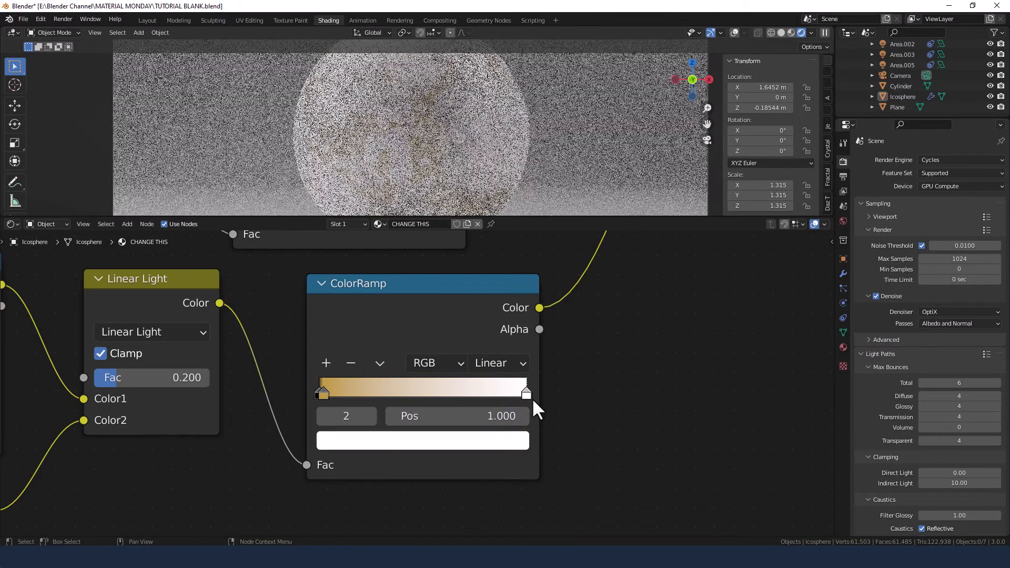
{"action": "type", "text": ".04"}
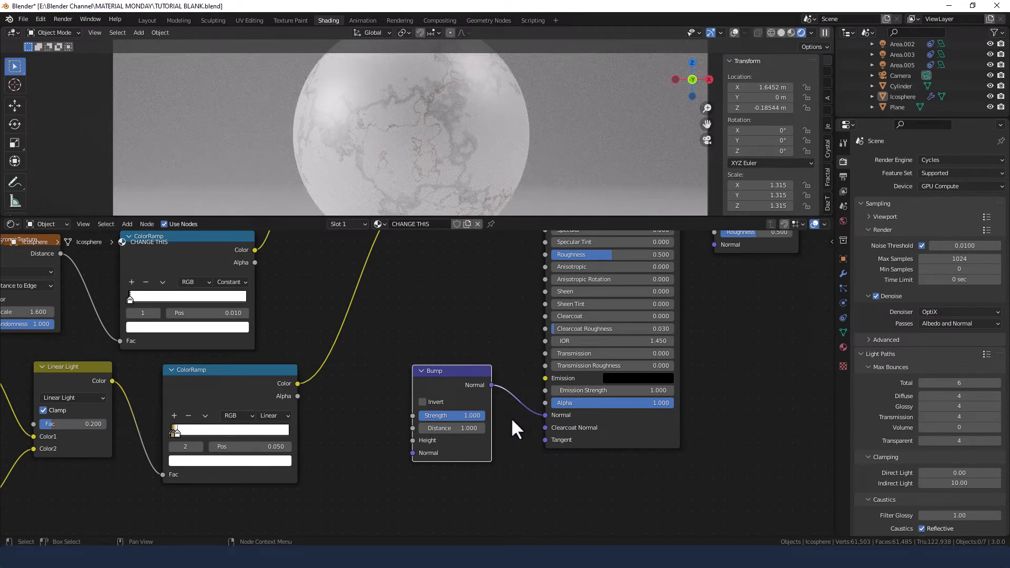
Step: Set the Bump node's Strength to 0.150 for subtle relief
{"action": "left_click", "coordinate": [450, 415]}
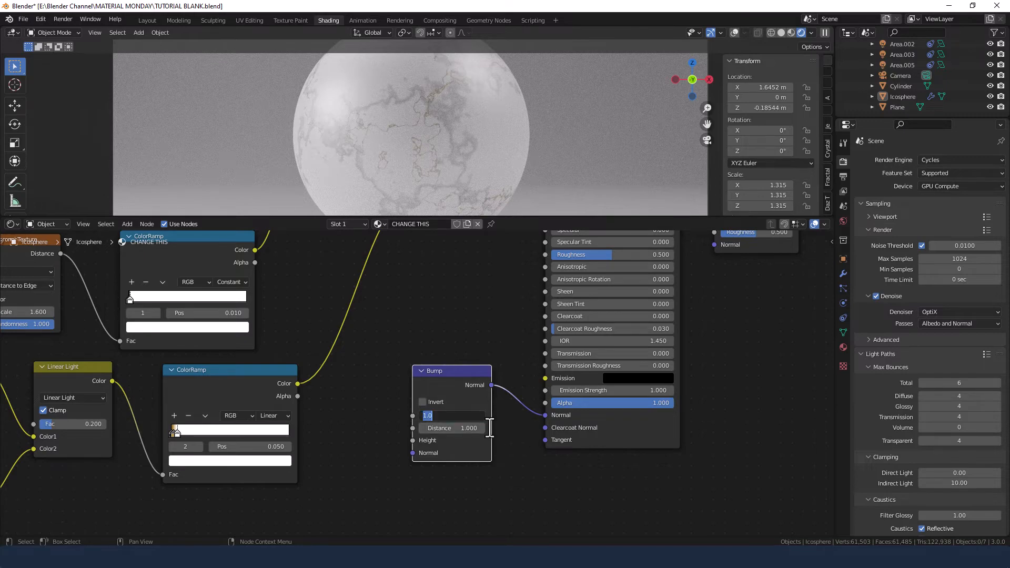
{"action": "type", "text": "0.150"}
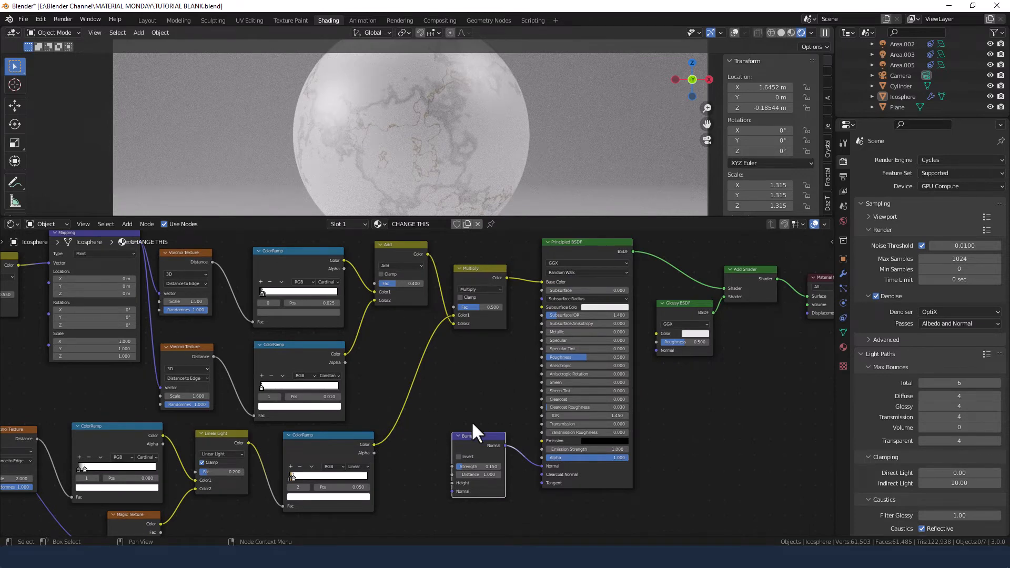
{"action": "mouse_move", "coordinate": [472, 455]}
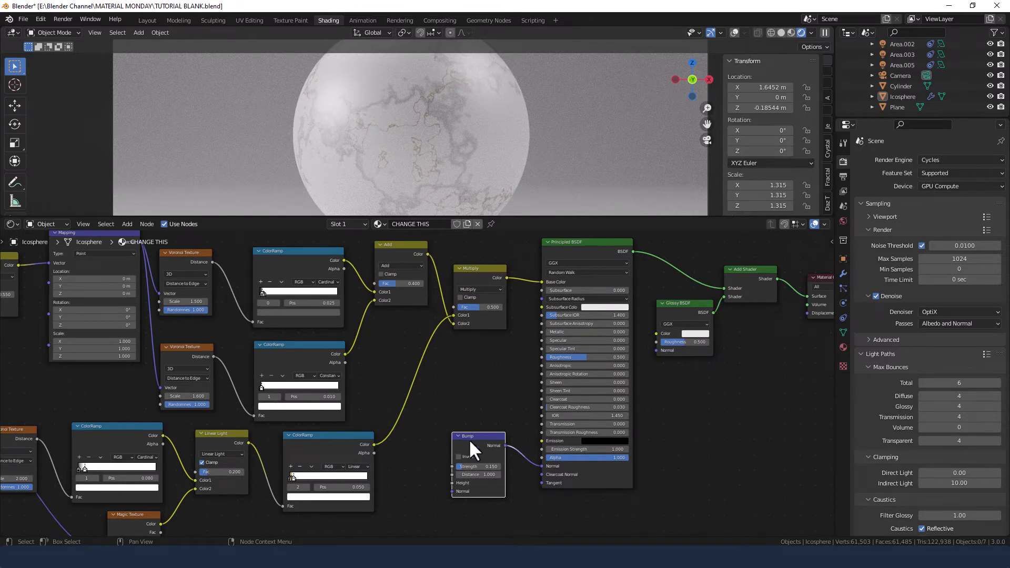
{"action": "mouse_move", "coordinate": [412, 313]}
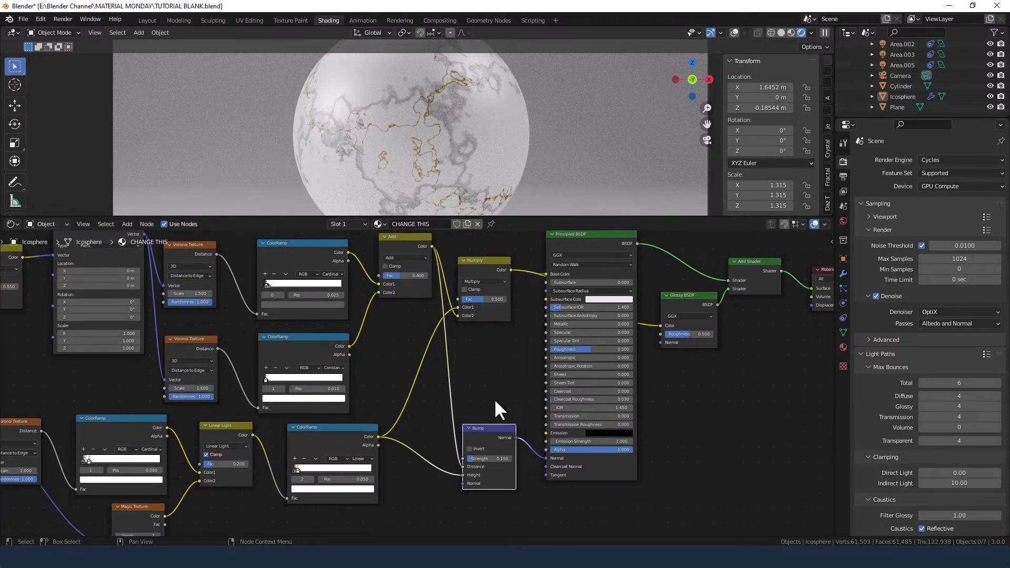
{"action": "mouse_move", "coordinate": [591, 353]}
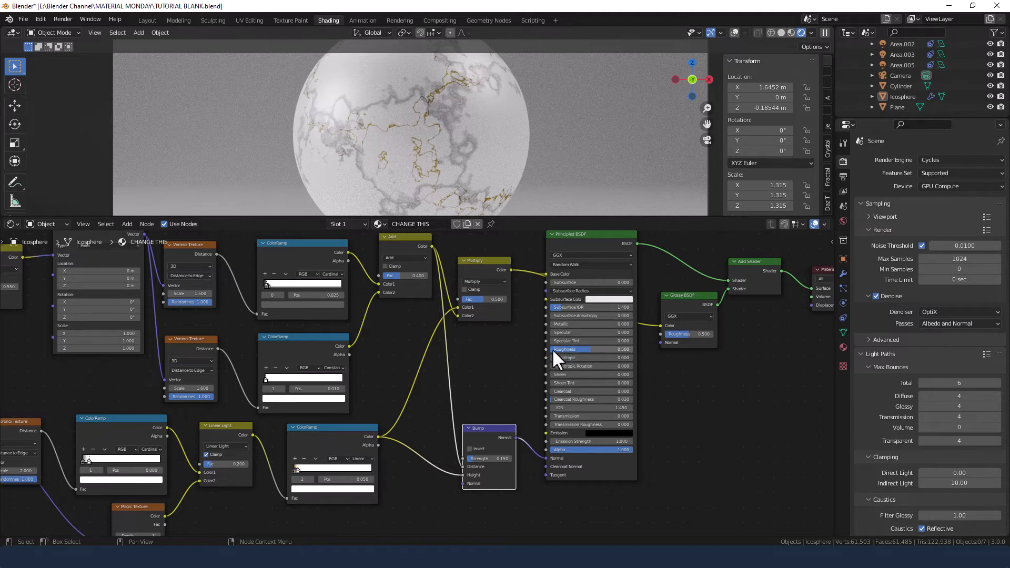
{"action": "mouse_move", "coordinate": [509, 383]}
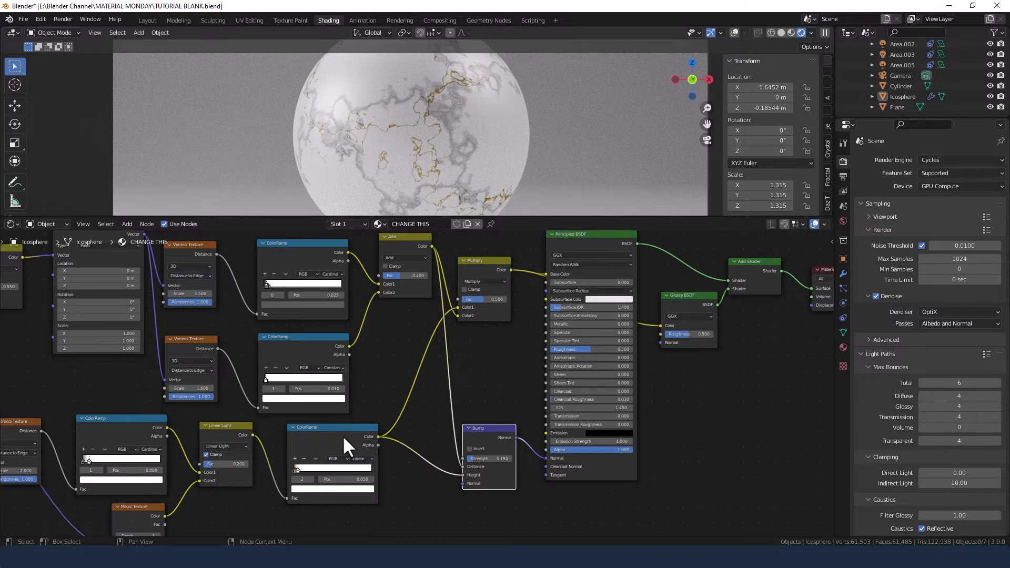
{"action": "mouse_move", "coordinate": [381, 447]}
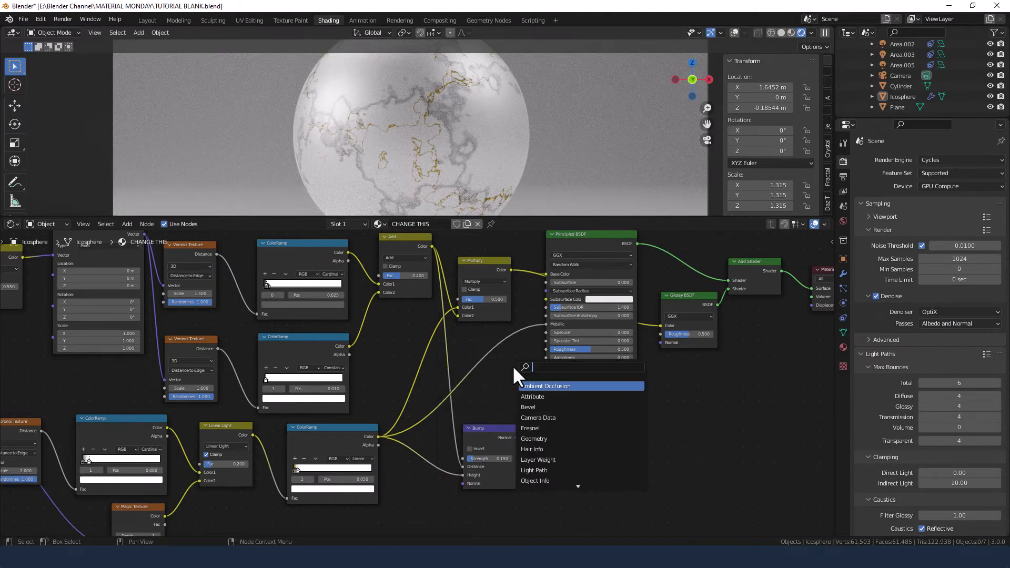
Step: Search for an Invert node to pass the vein mask into the Principled BSDF inputs
{"action": "type", "text": "inver"}
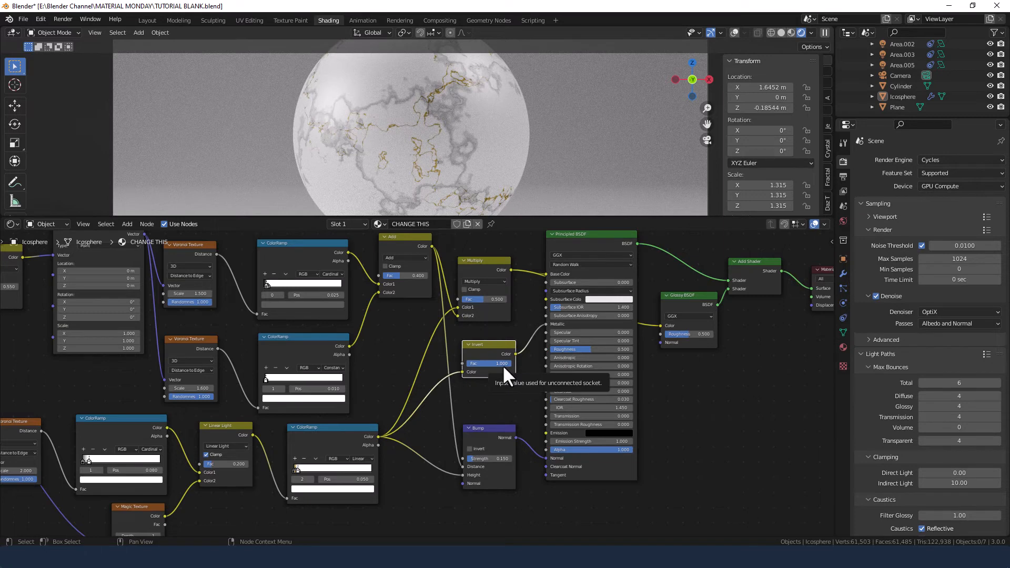
{"action": "mouse_move", "coordinate": [482, 416]}
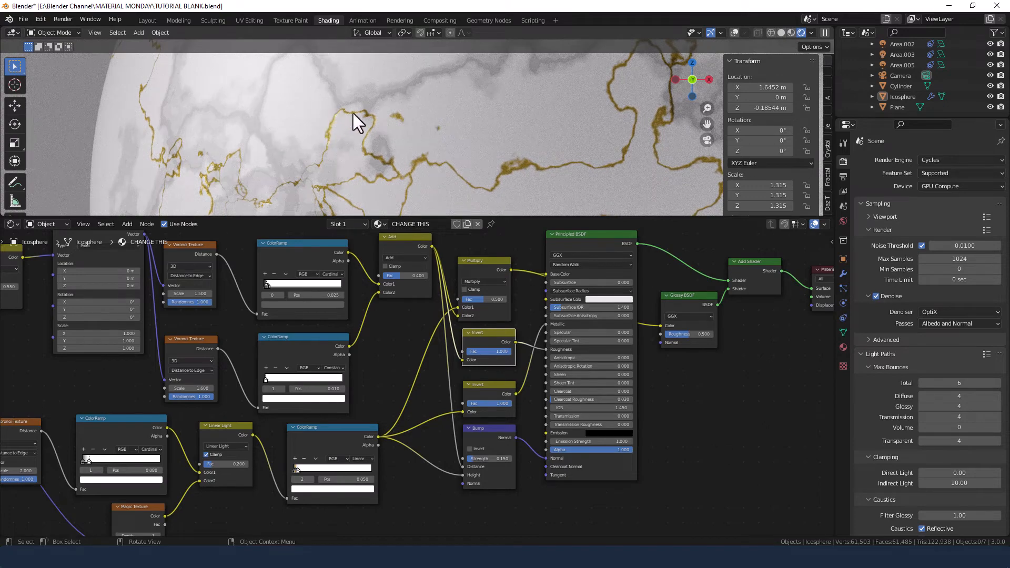
{"action": "mouse_move", "coordinate": [546, 121]}
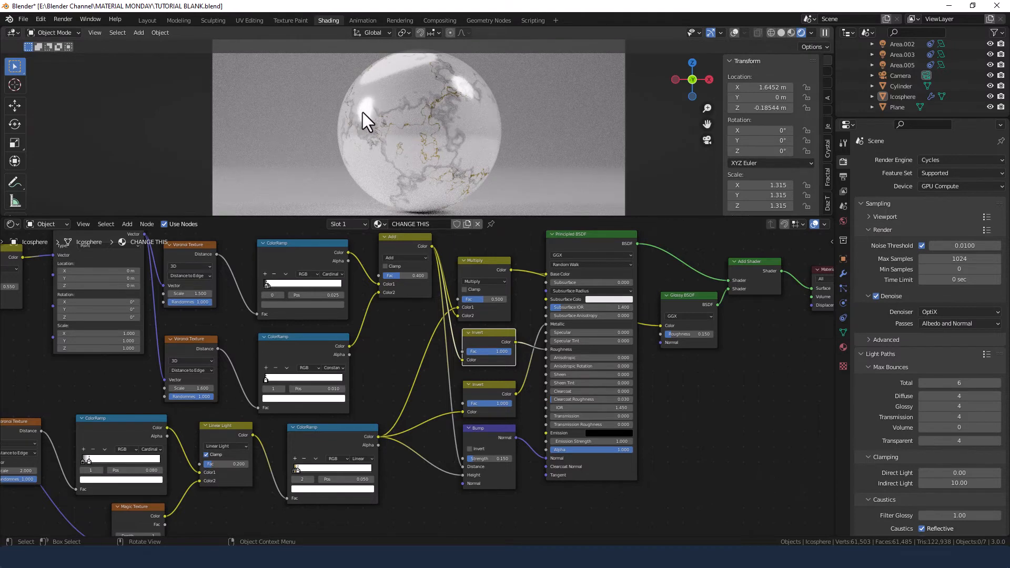
{"action": "mouse_move", "coordinate": [374, 126]}
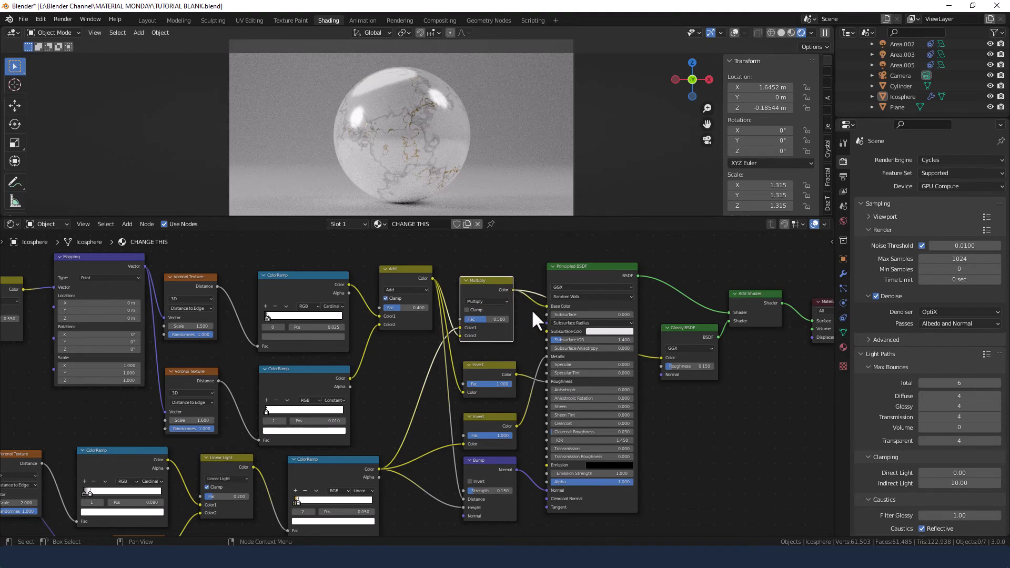
{"action": "mouse_move", "coordinate": [469, 396]}
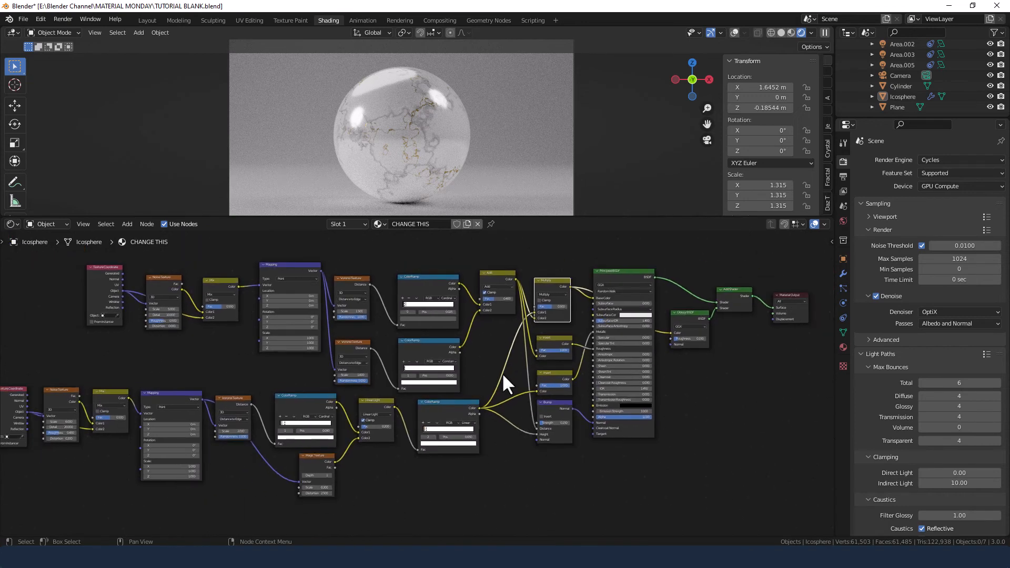
{"action": "mouse_move", "coordinate": [501, 383]}
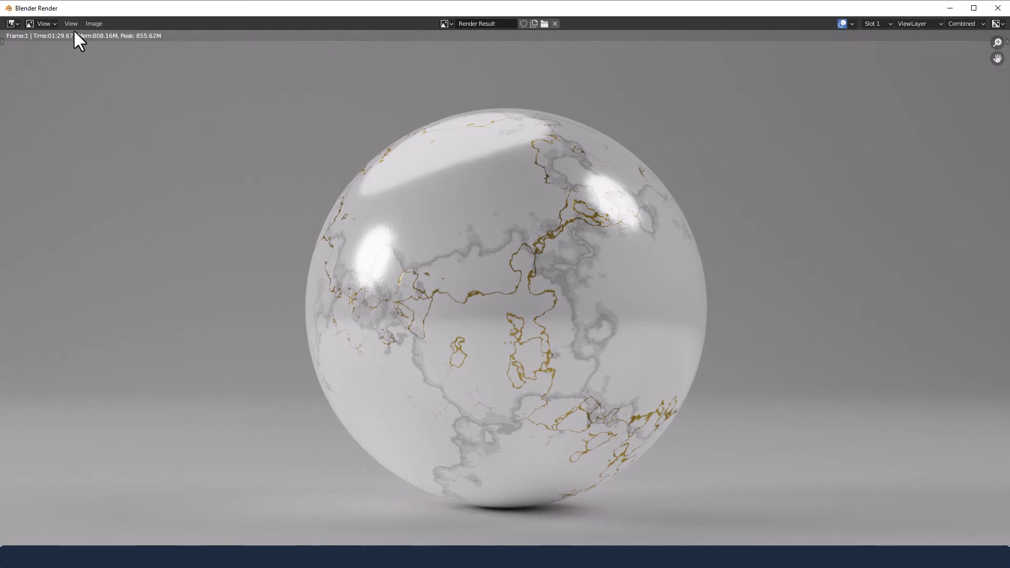
{"action": "mouse_move", "coordinate": [413, 115]}
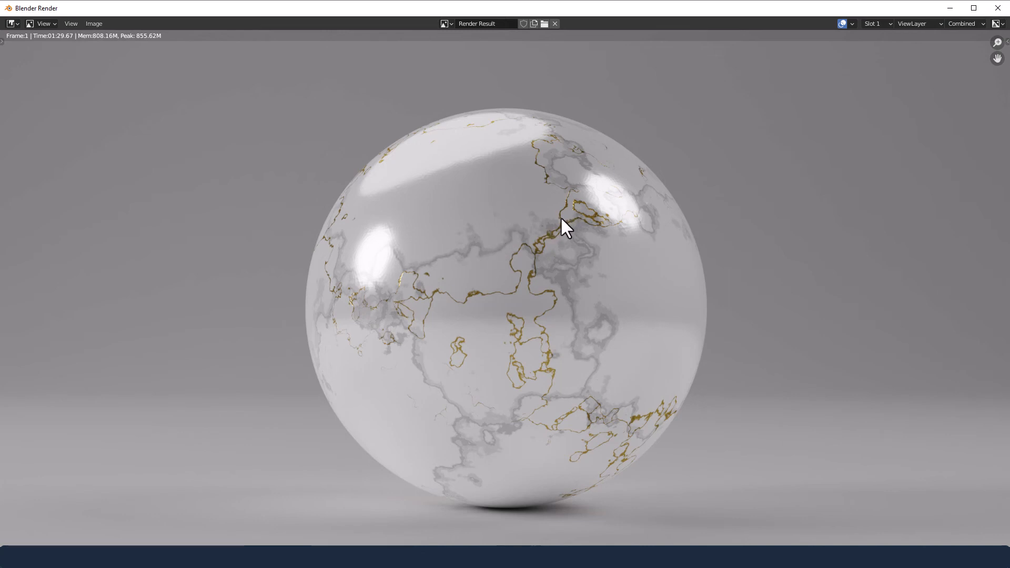
{"action": "mouse_move", "coordinate": [556, 389]}
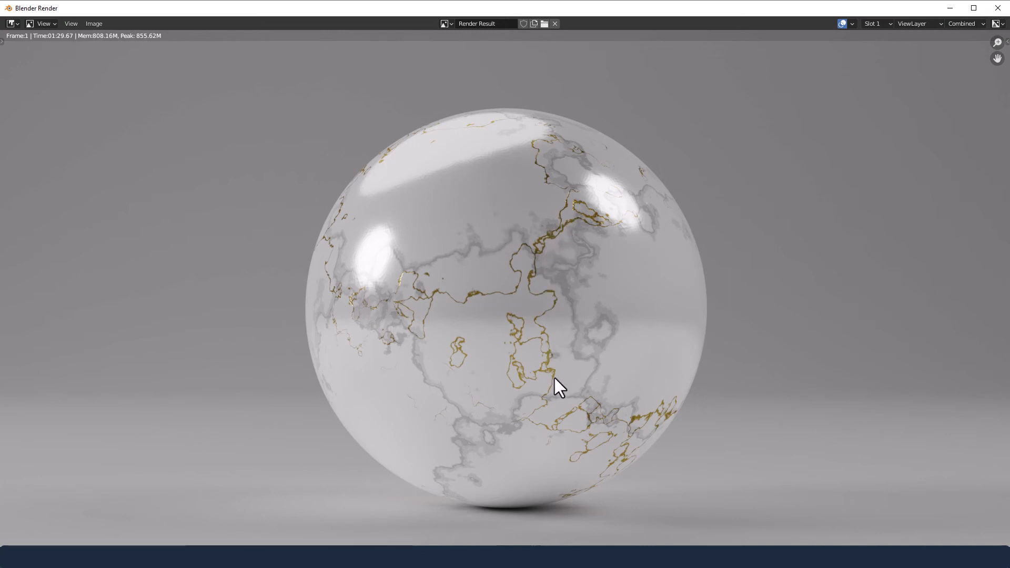